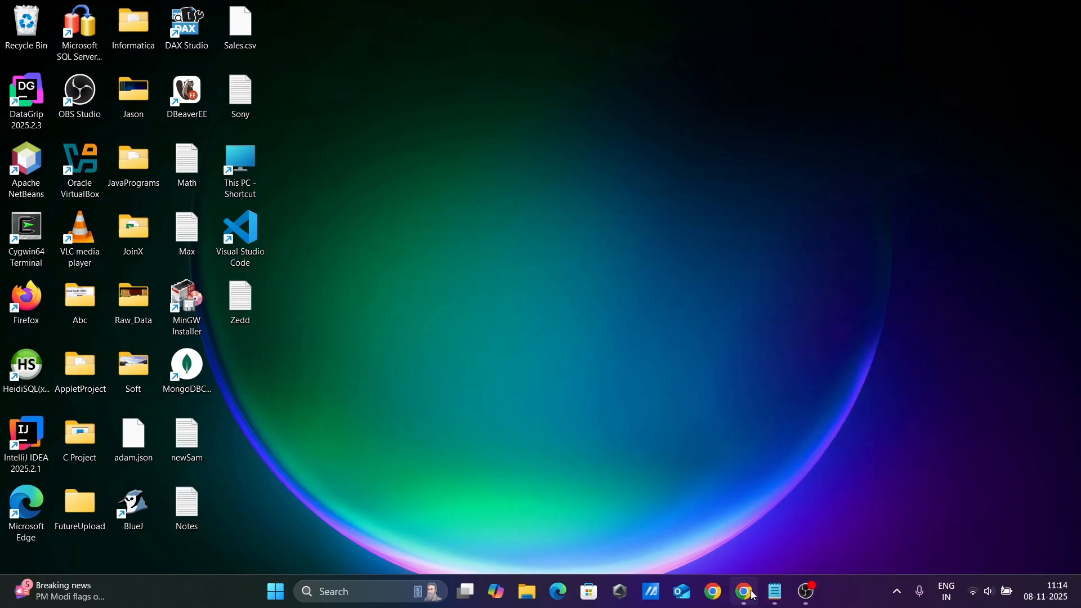
Bring Chrome forward to show the Google results for 'ssdt'.
click(742, 592)
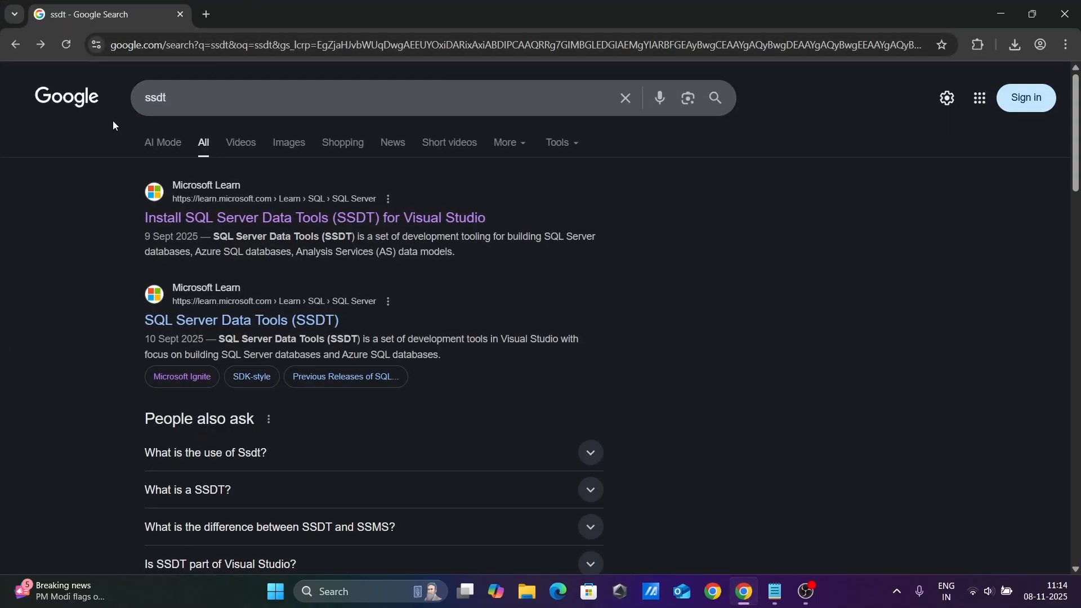
mouse_move(122, 191)
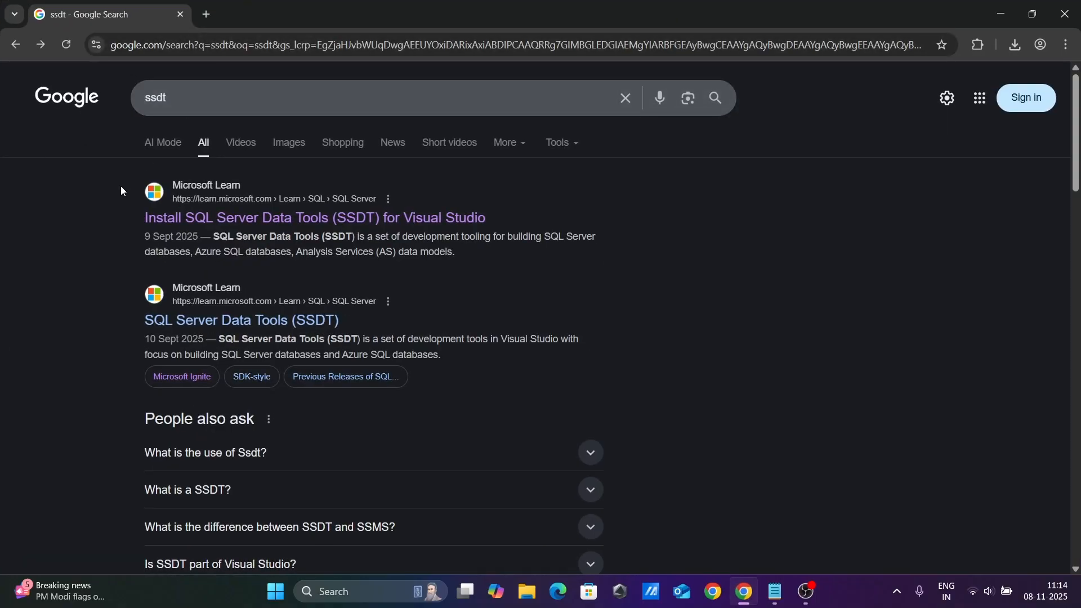
mouse_move(291, 205)
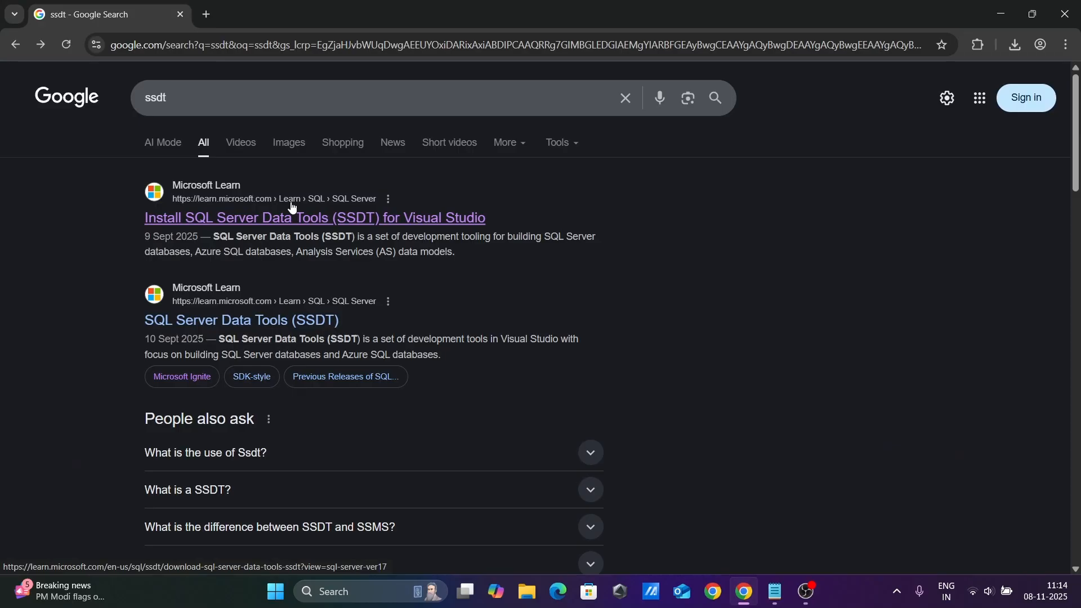
mouse_move(206, 228)
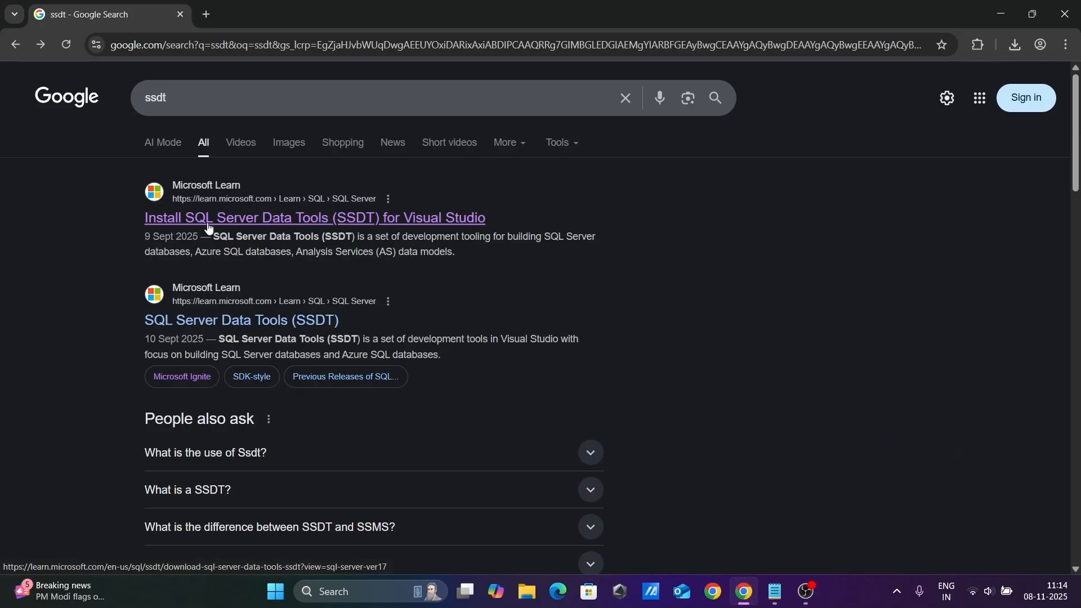
mouse_move(370, 223)
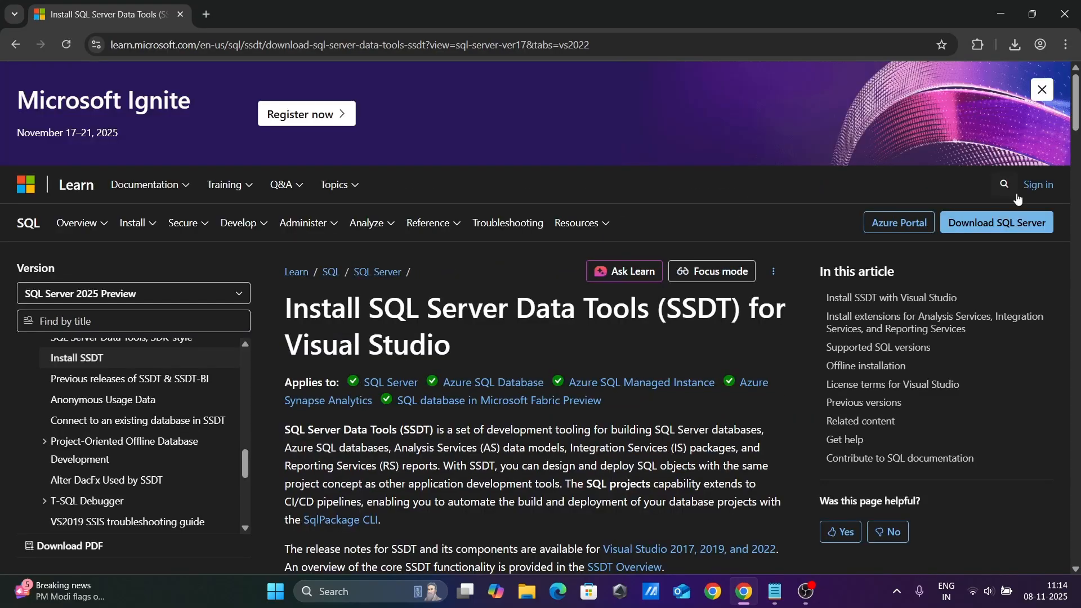
Scroll the Install SSDT article down to the Visual Studio 2022 extensions list.
scroll(down, 3)
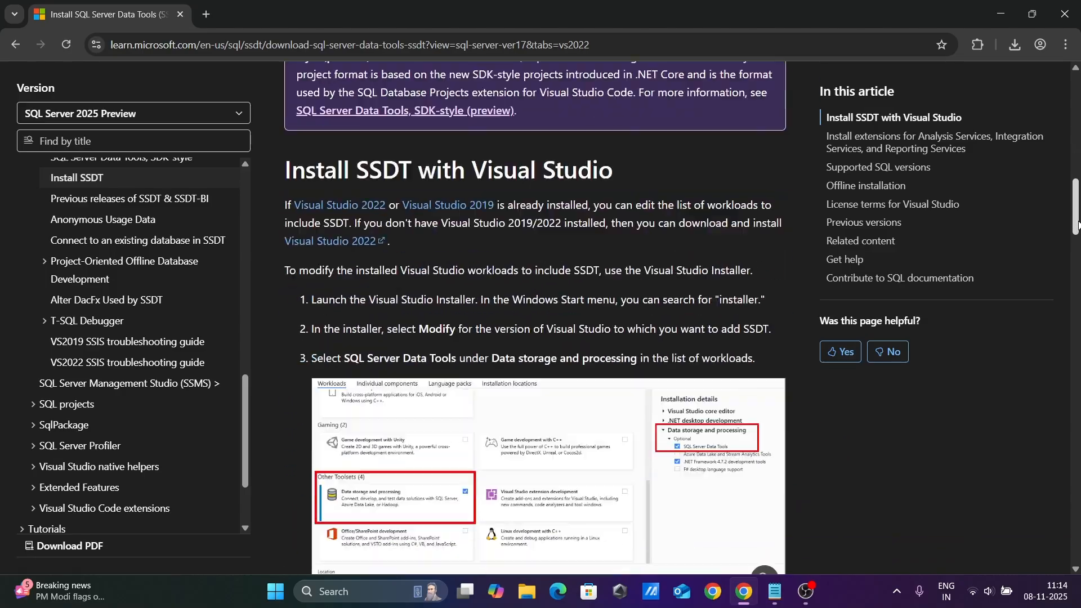
scroll(down, 3)
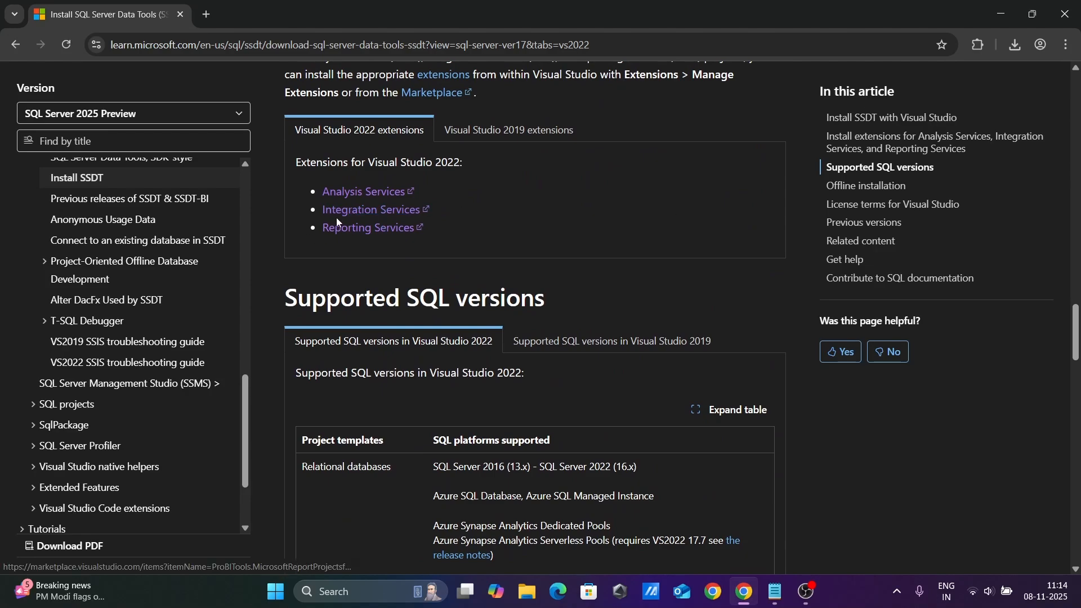
mouse_move(348, 209)
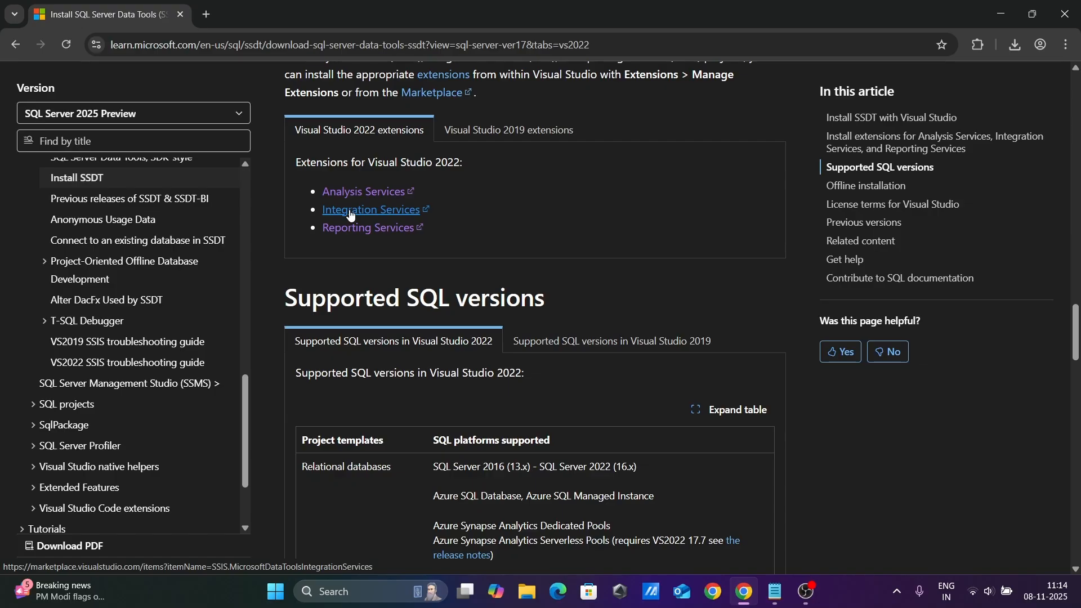
Download the 507 MB SQL Server Integration Services Projects 2022+ installer from Marketplace.
click(349, 210)
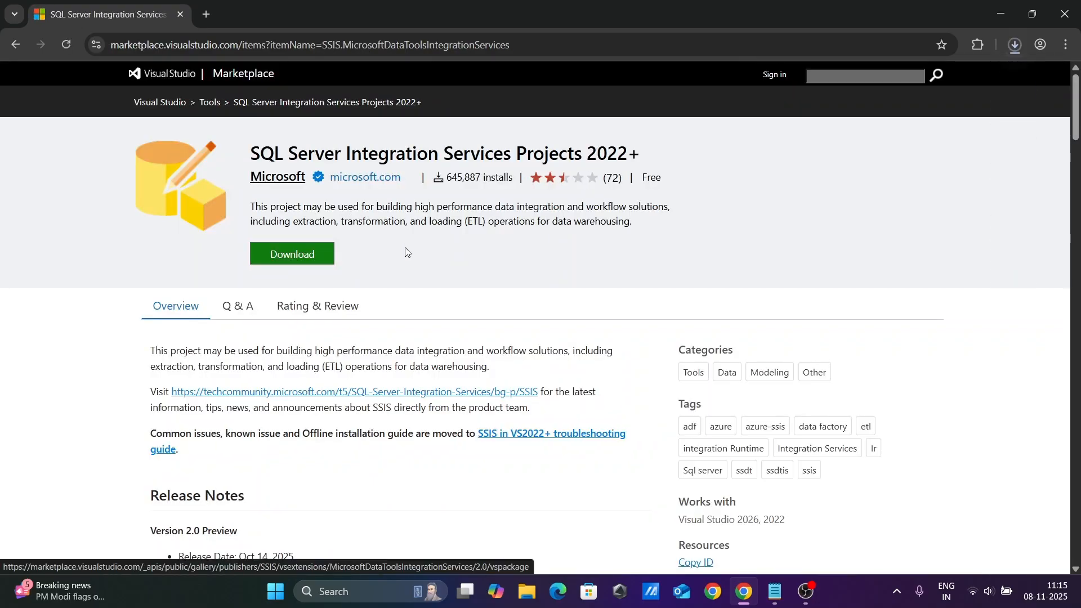
click(1013, 45)
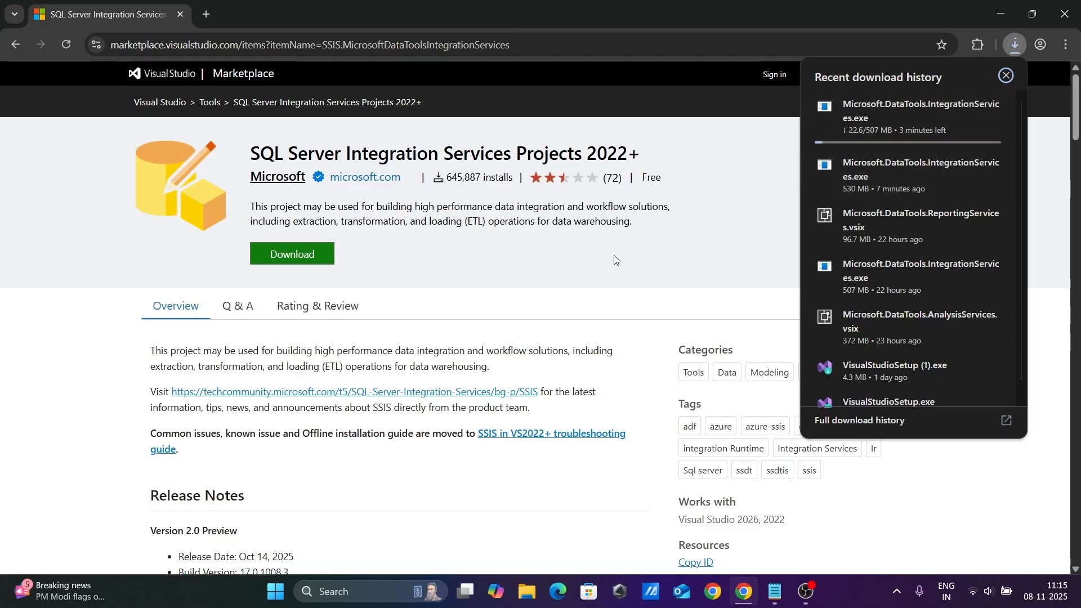
click(1004, 75)
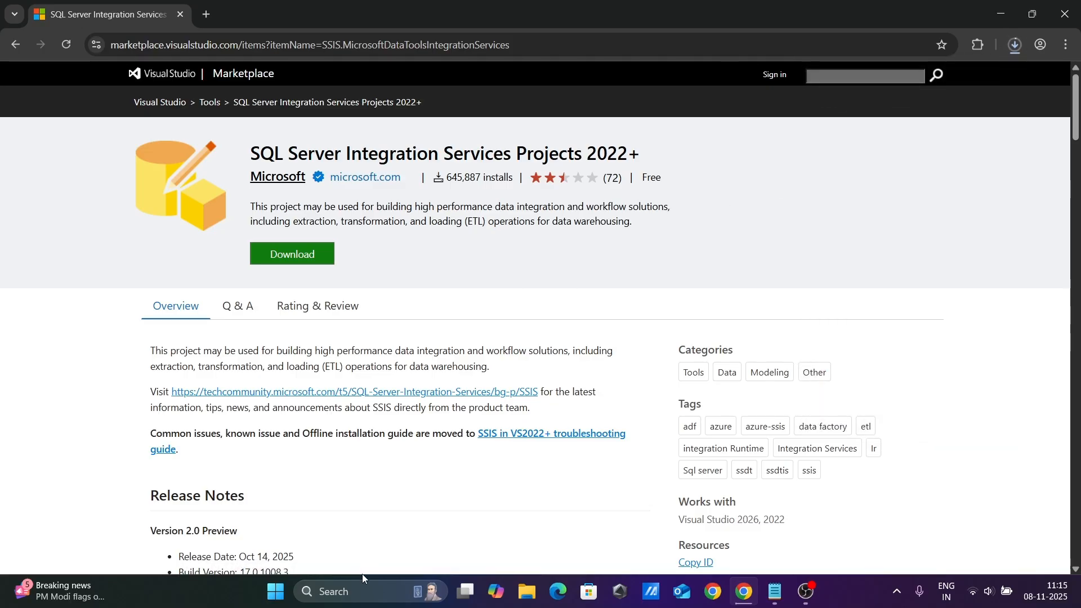
mouse_move(335, 591)
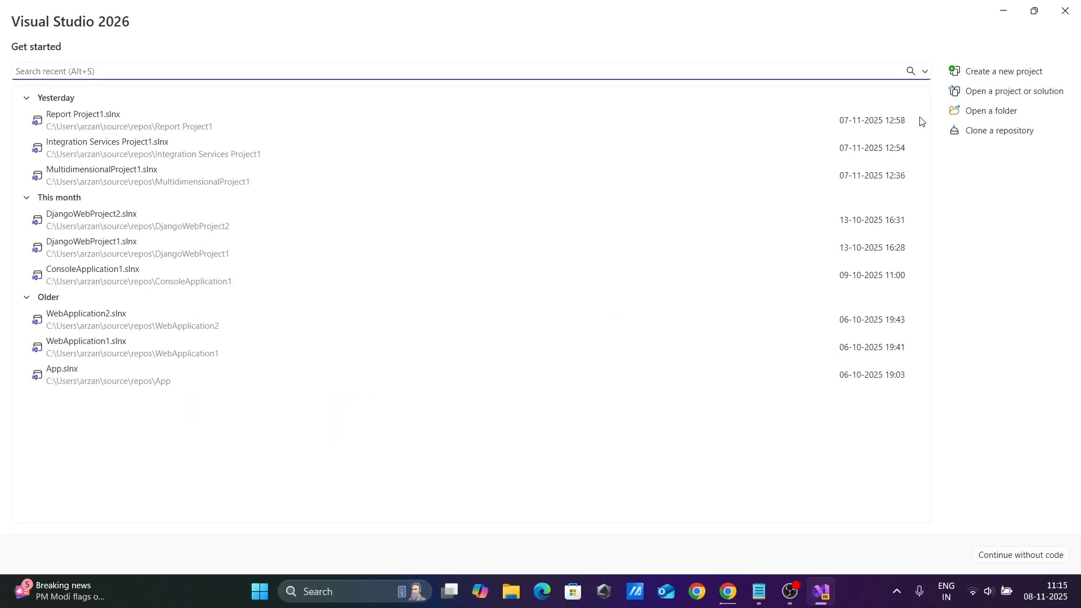
Start a new Visual Studio 2026 project and search templates for 'inte'.
click(1001, 71)
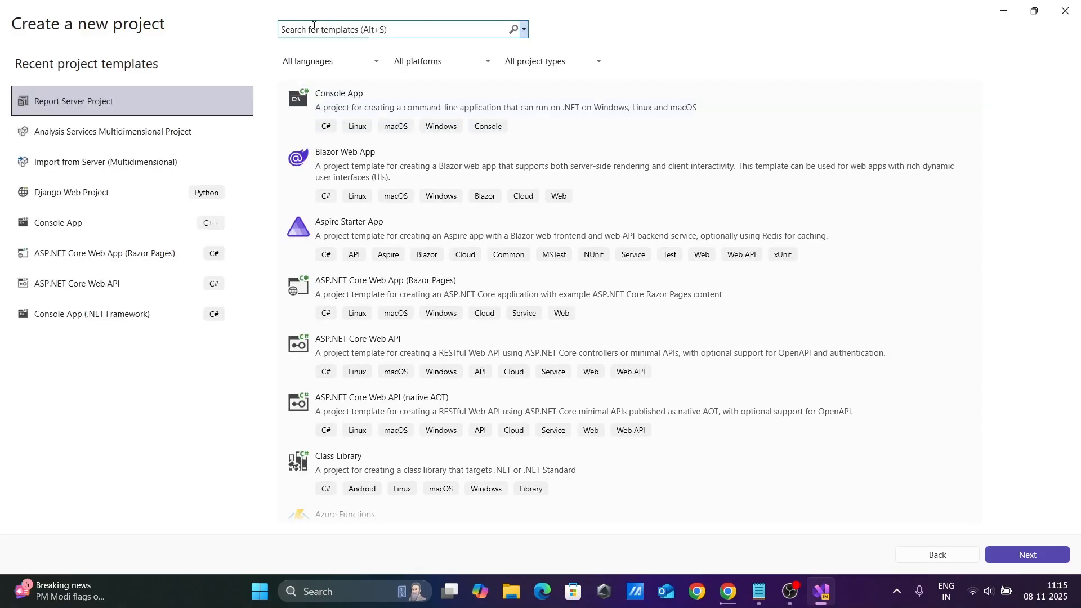
text(inte)
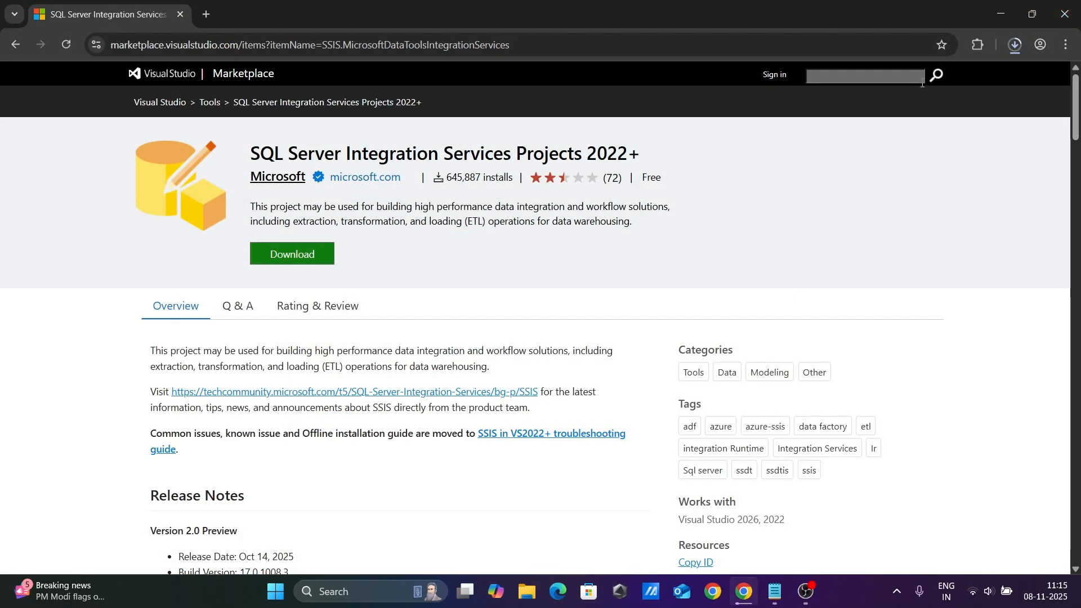
Run the completed Microsoft.DataTools.IntegrationServices.exe from Chrome's downloads.
click(1012, 45)
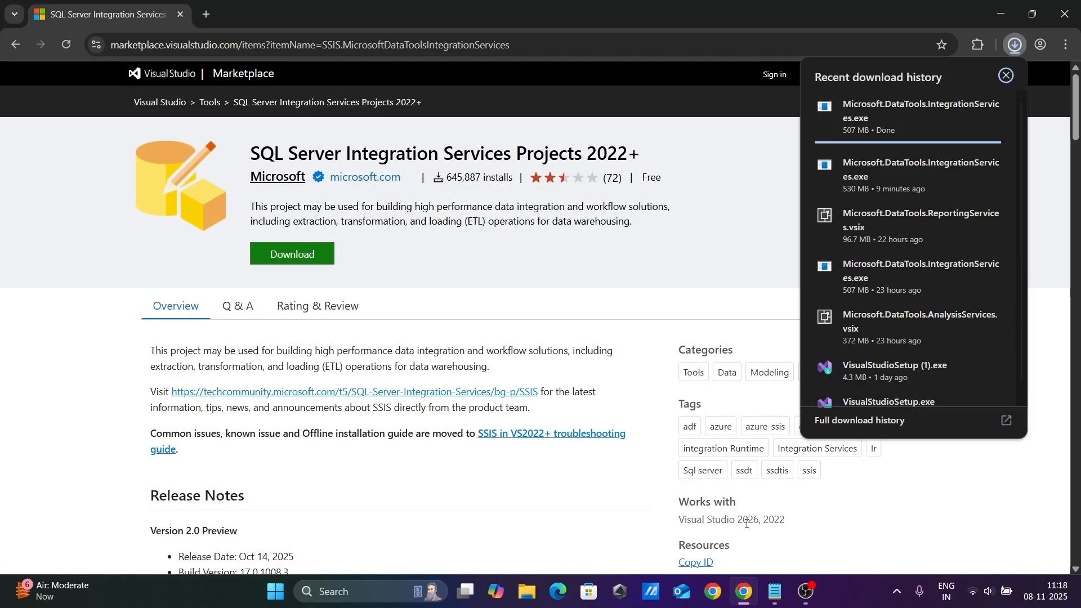
mouse_move(774, 525)
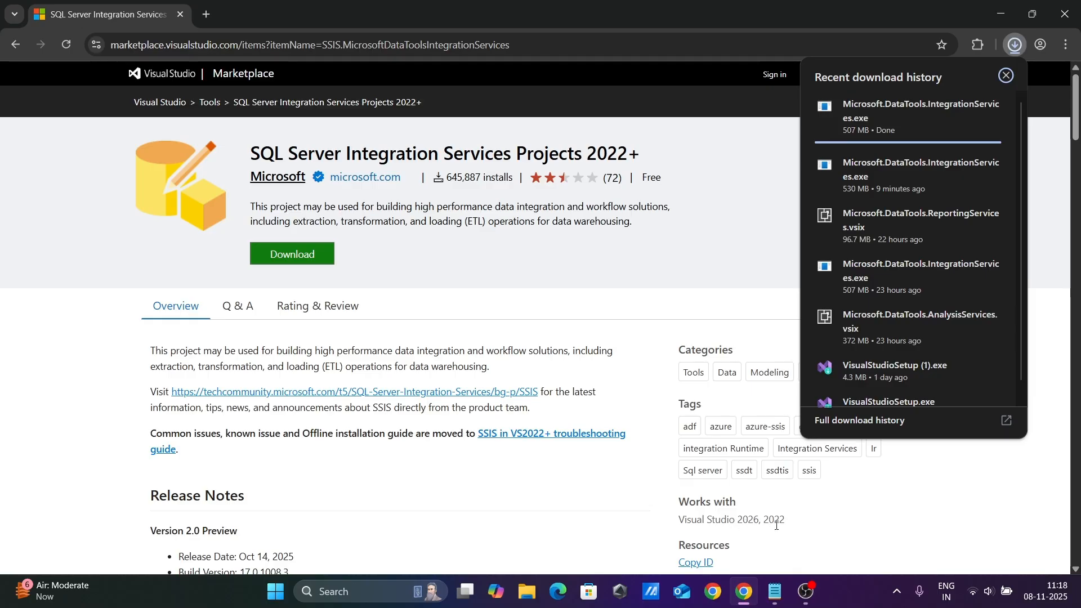
mouse_move(351, 178)
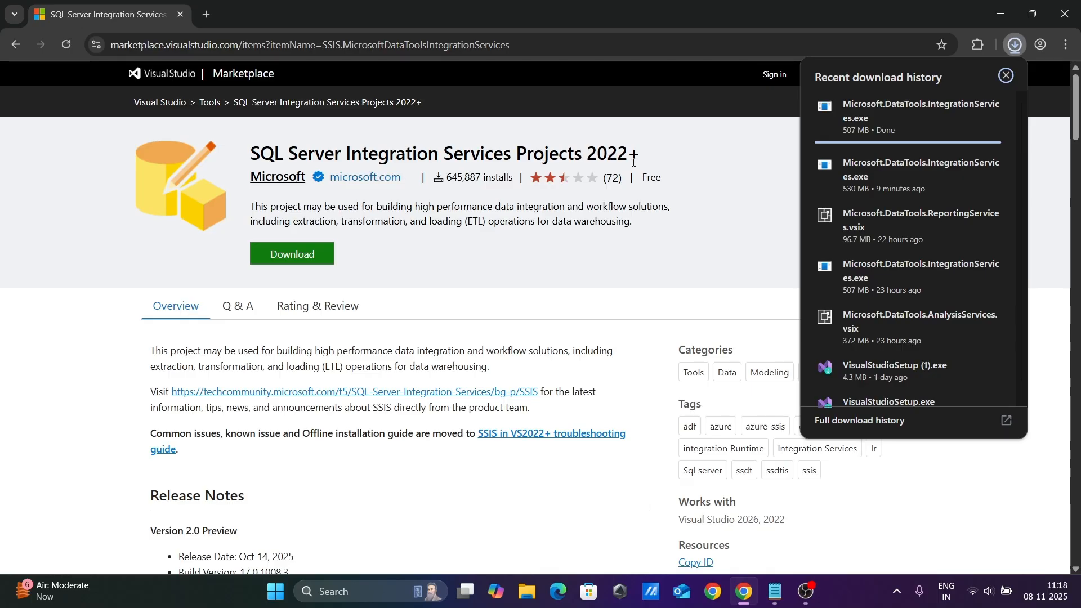
mouse_move(728, 172)
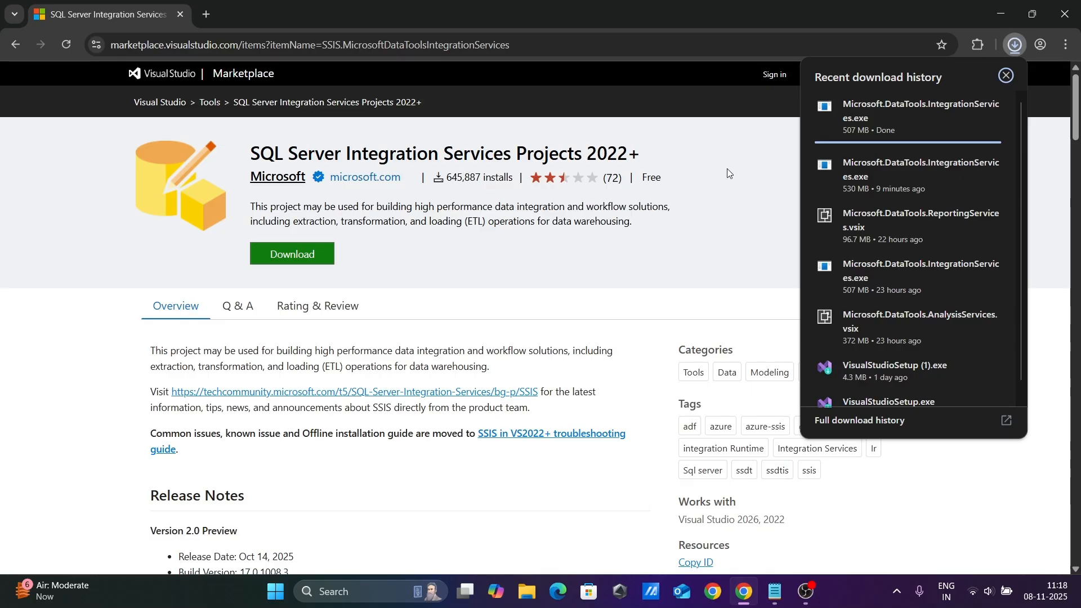
mouse_move(500, 285)
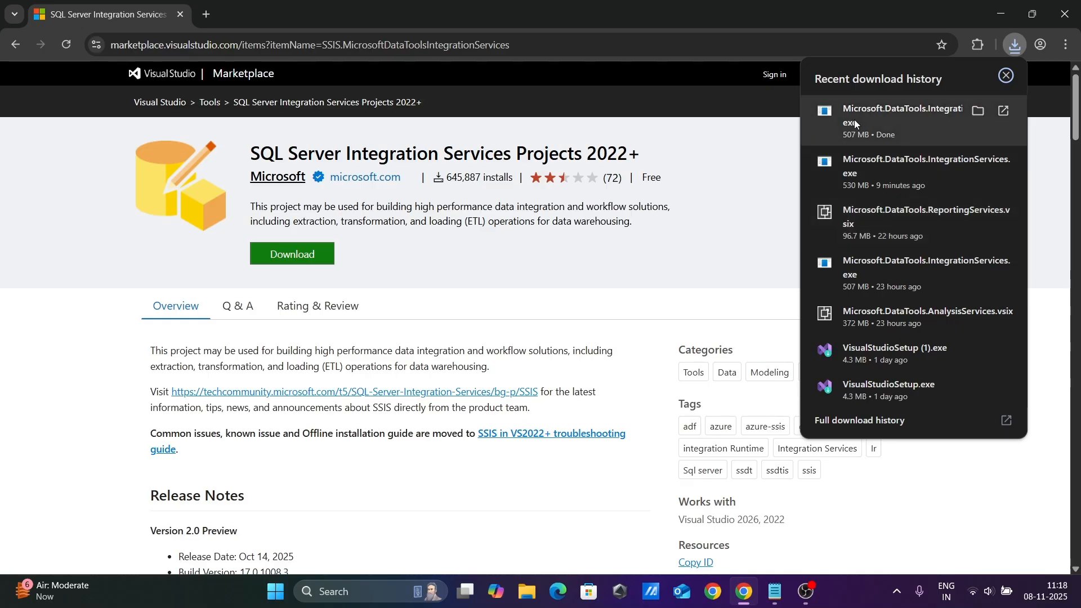
click(1006, 75)
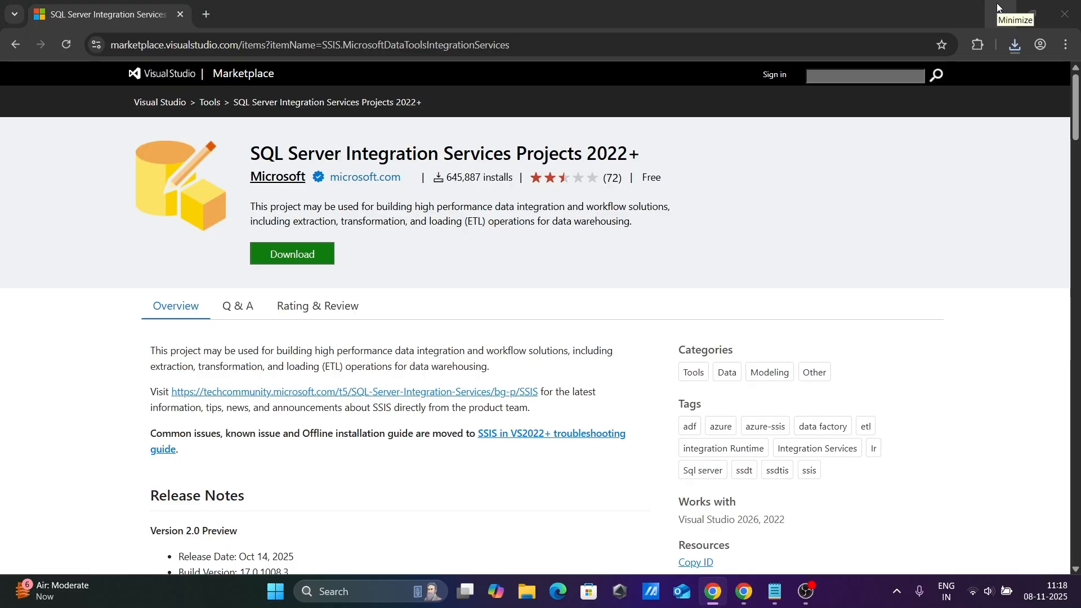
mouse_move(1014, 14)
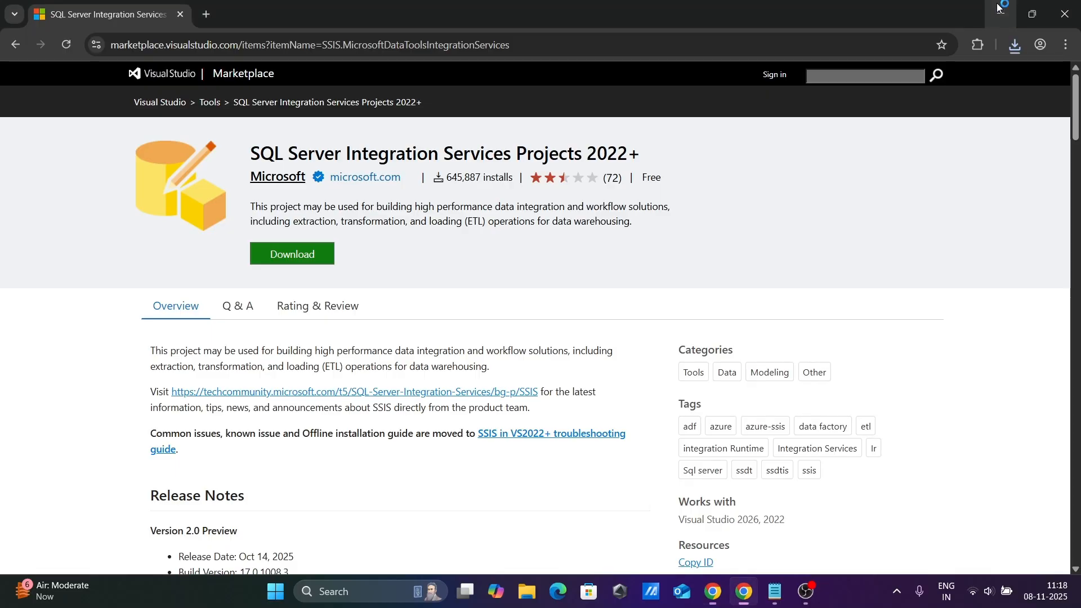
Install SSIS Projects in English for Visual Studio Enterprise 2026 Preview.
click(291, 253)
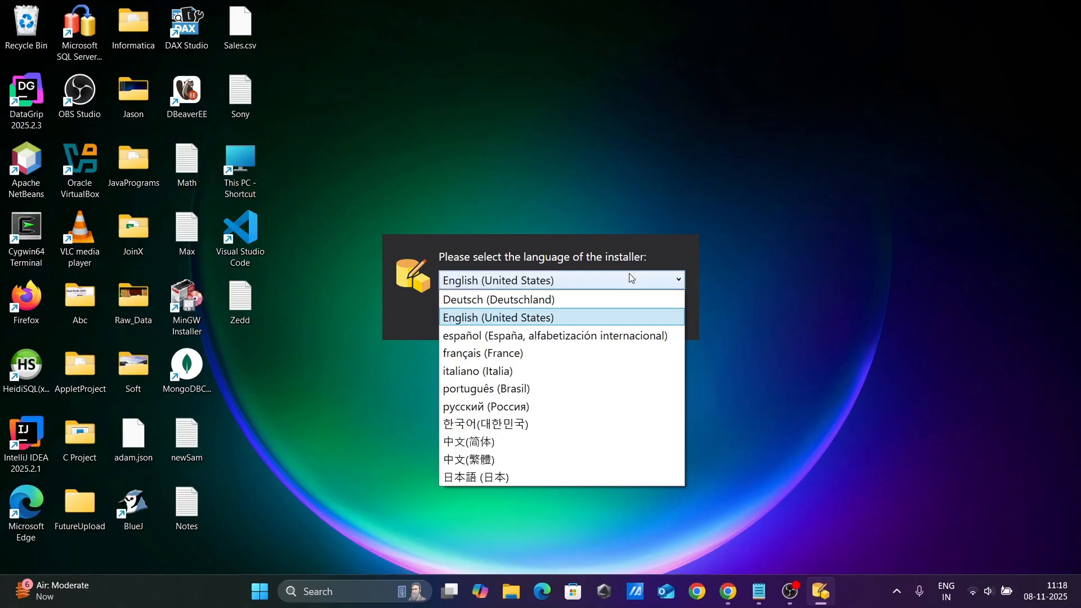
click(497, 317)
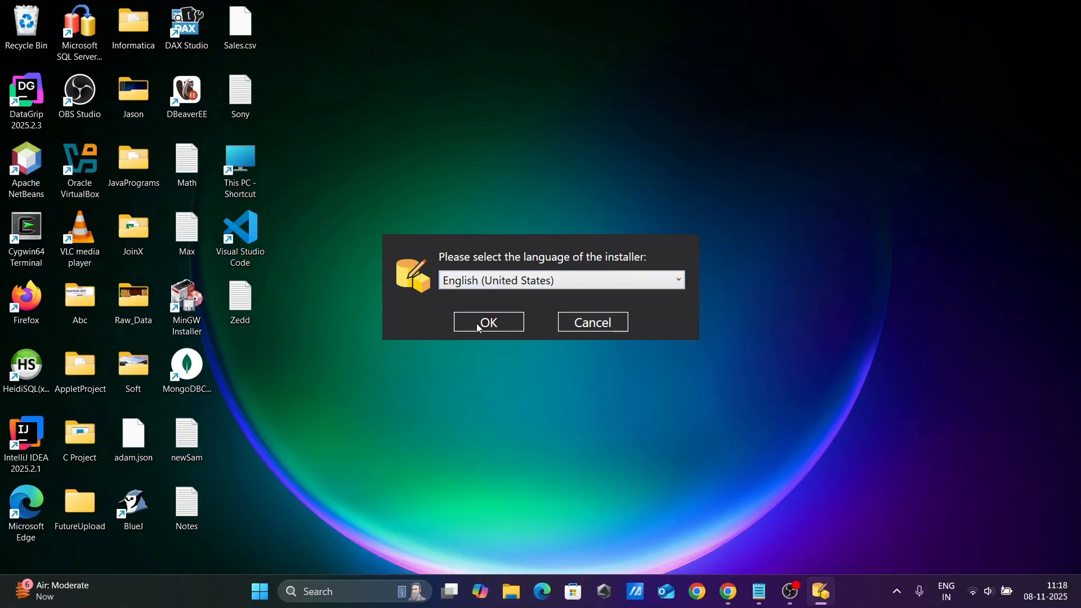
mouse_move(345, 396)
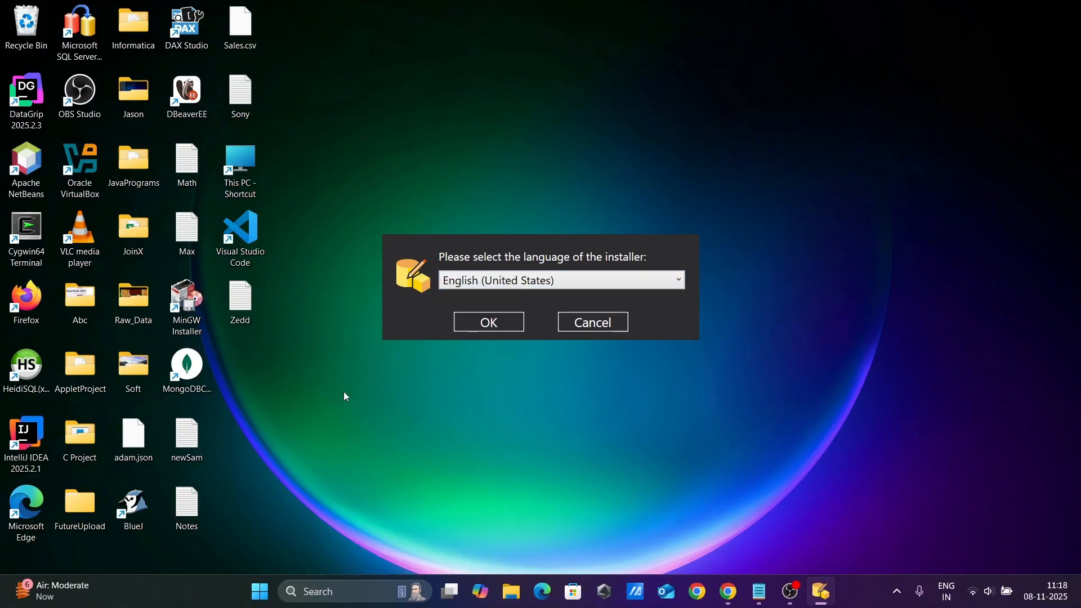
mouse_move(473, 324)
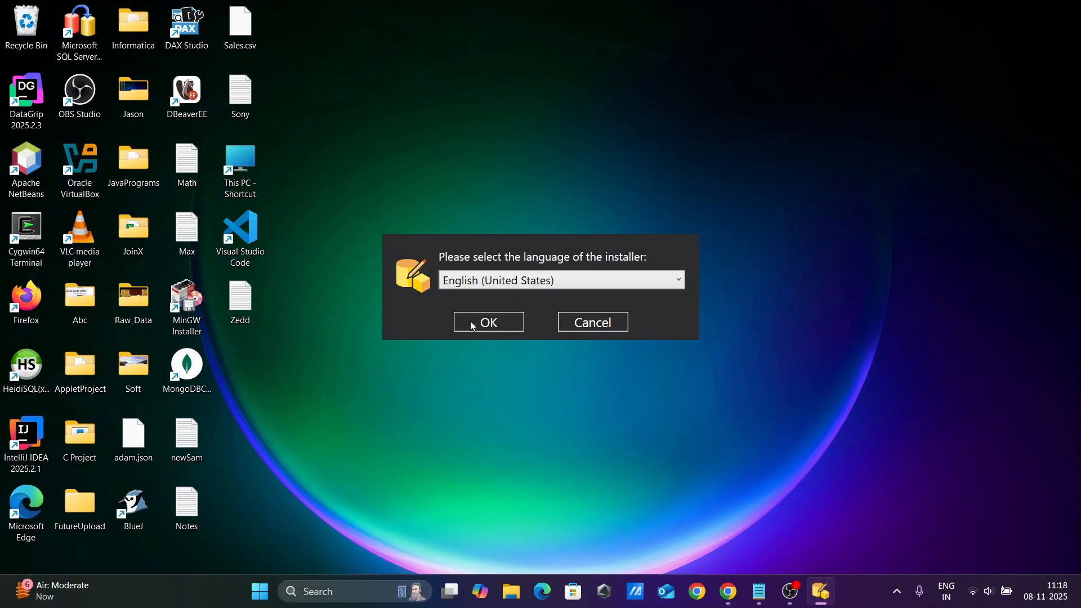
click(488, 322)
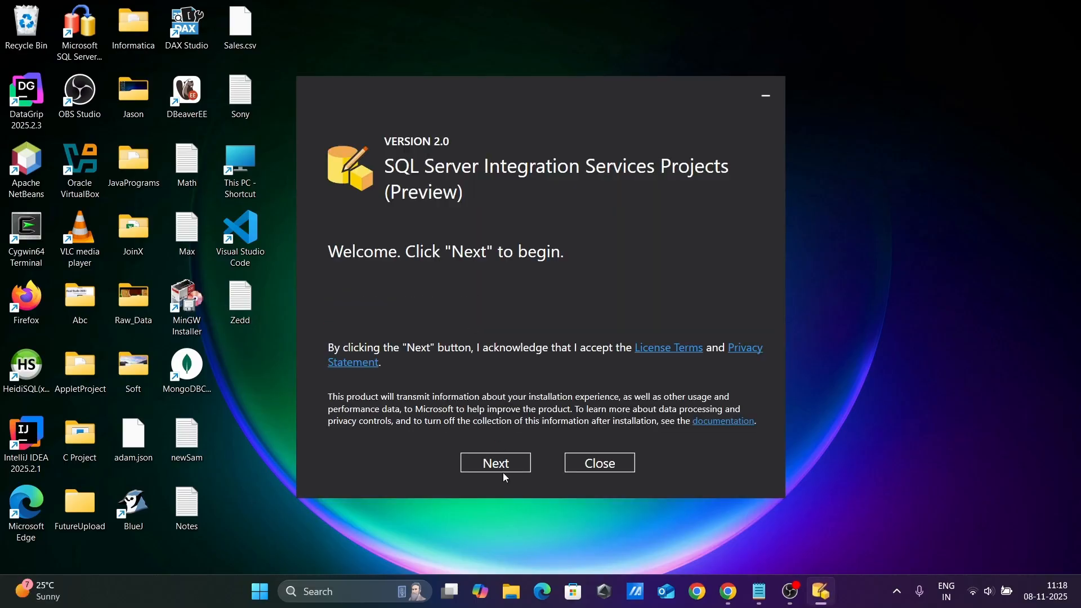
mouse_move(495, 462)
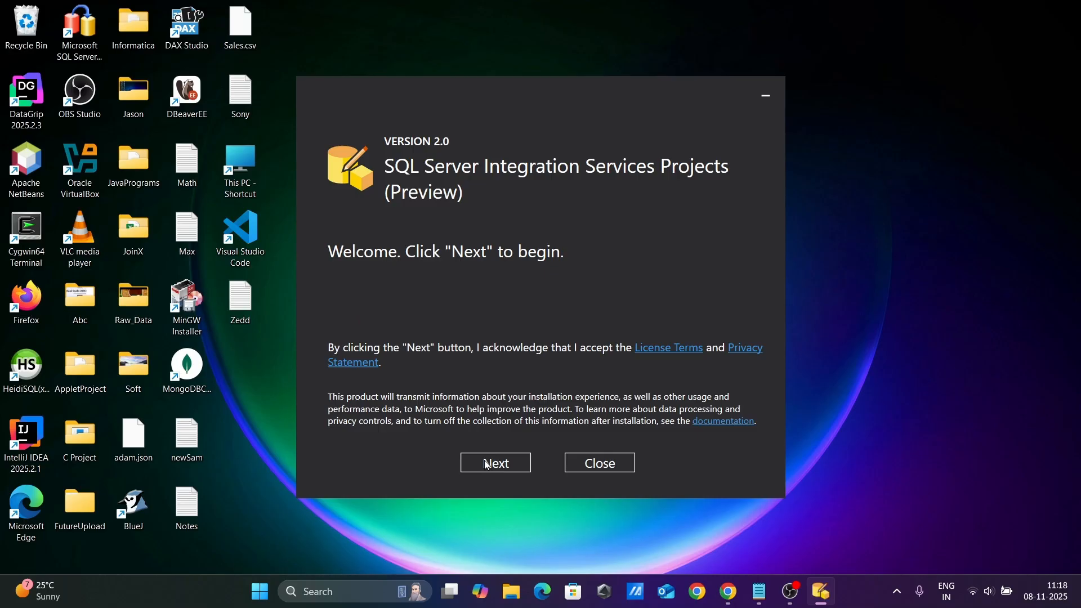
click(494, 462)
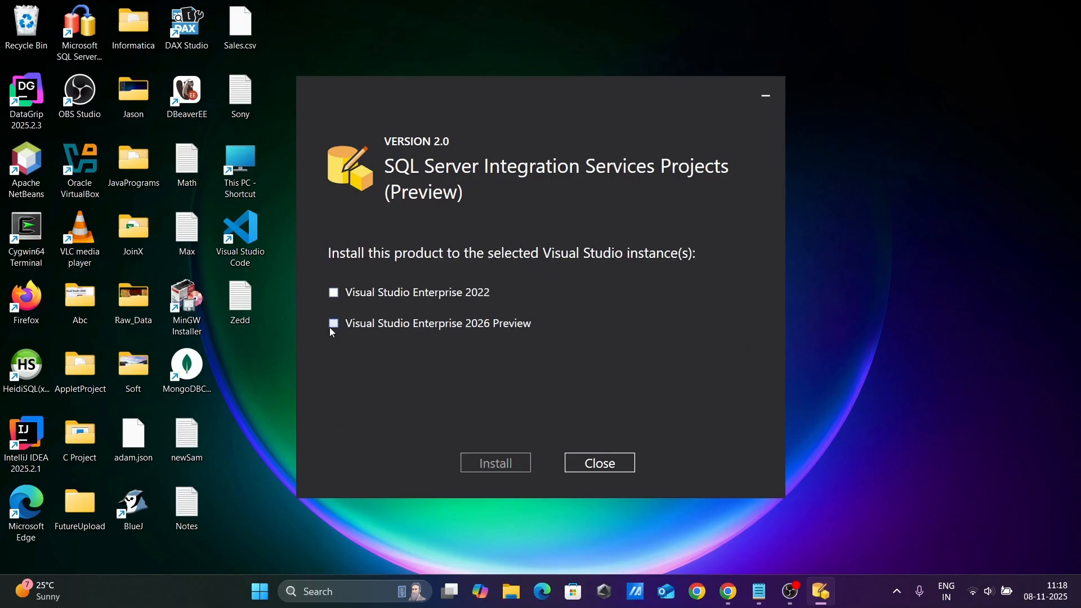
click(333, 323)
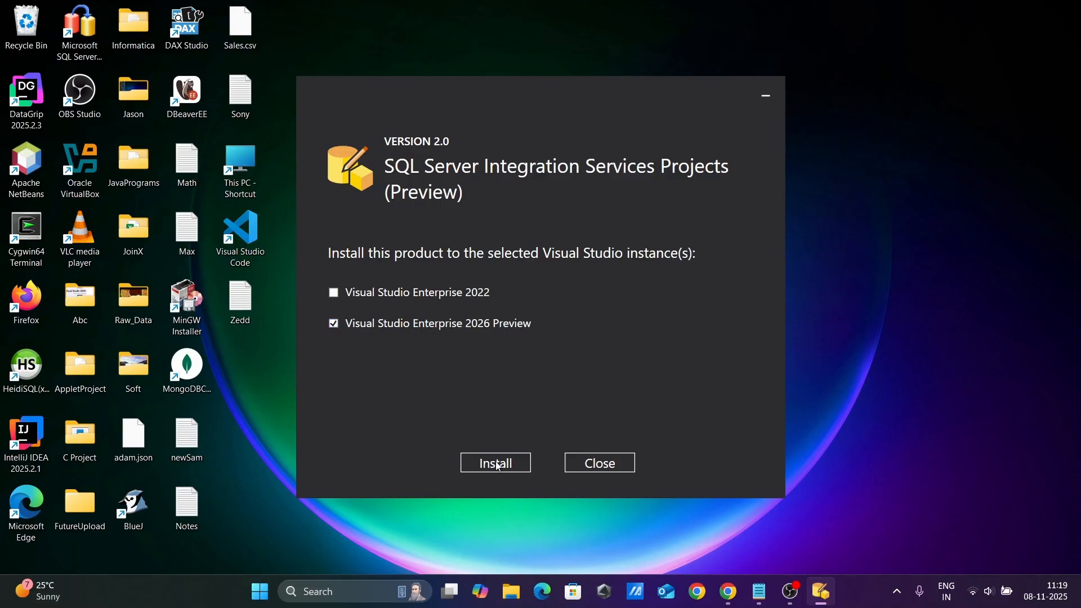
click(495, 462)
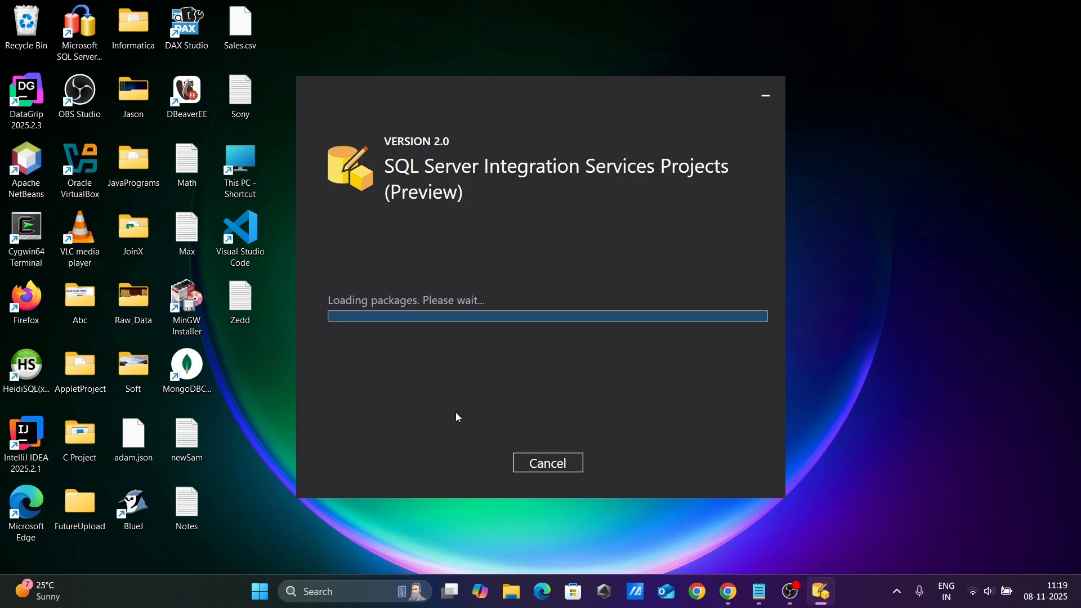
mouse_move(607, 240)
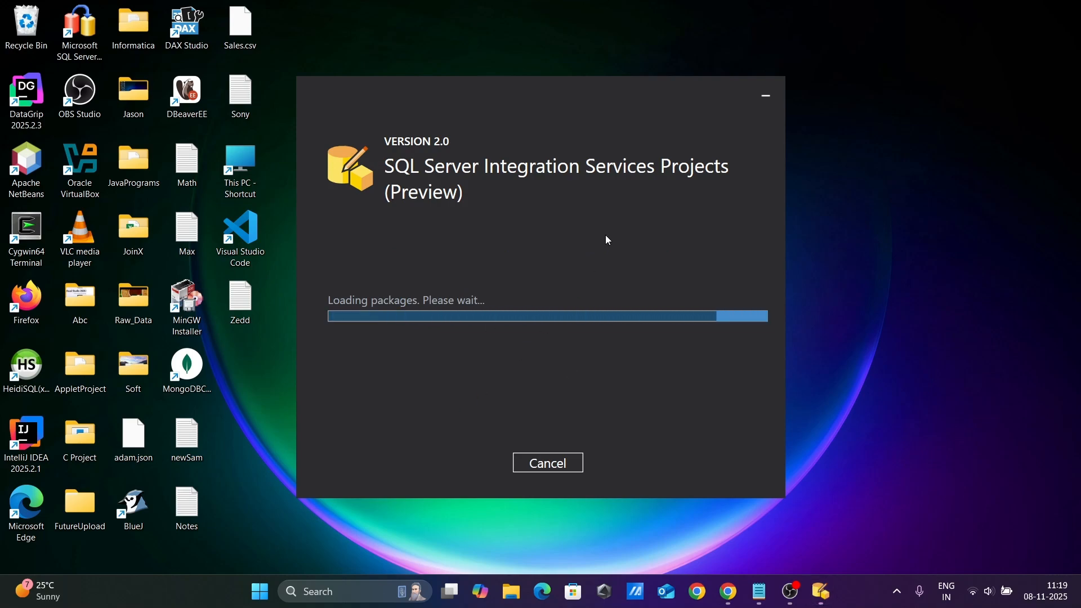
mouse_move(530, 181)
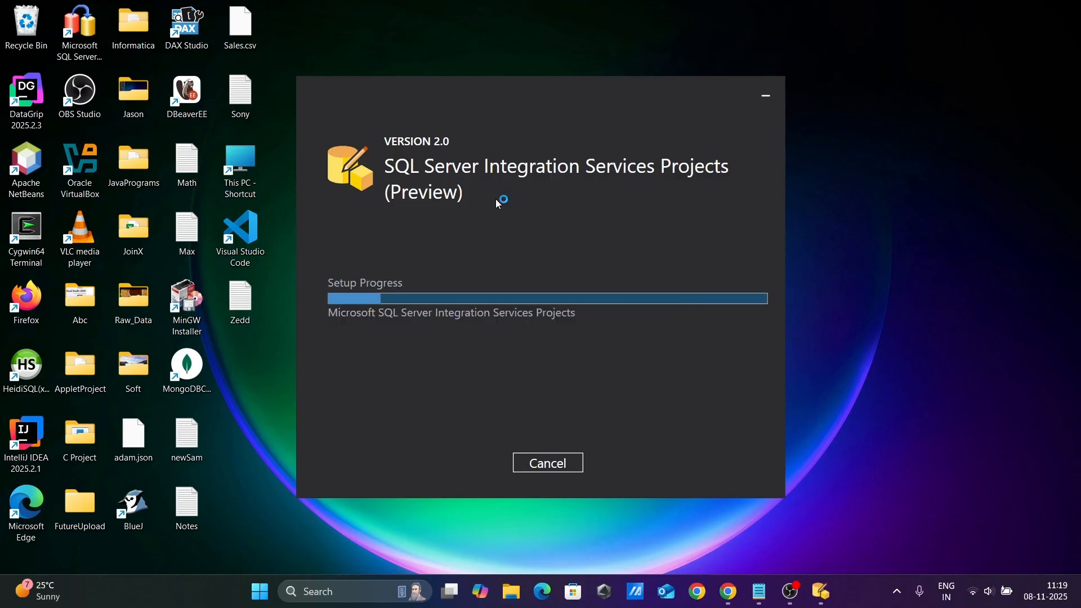
mouse_move(421, 274)
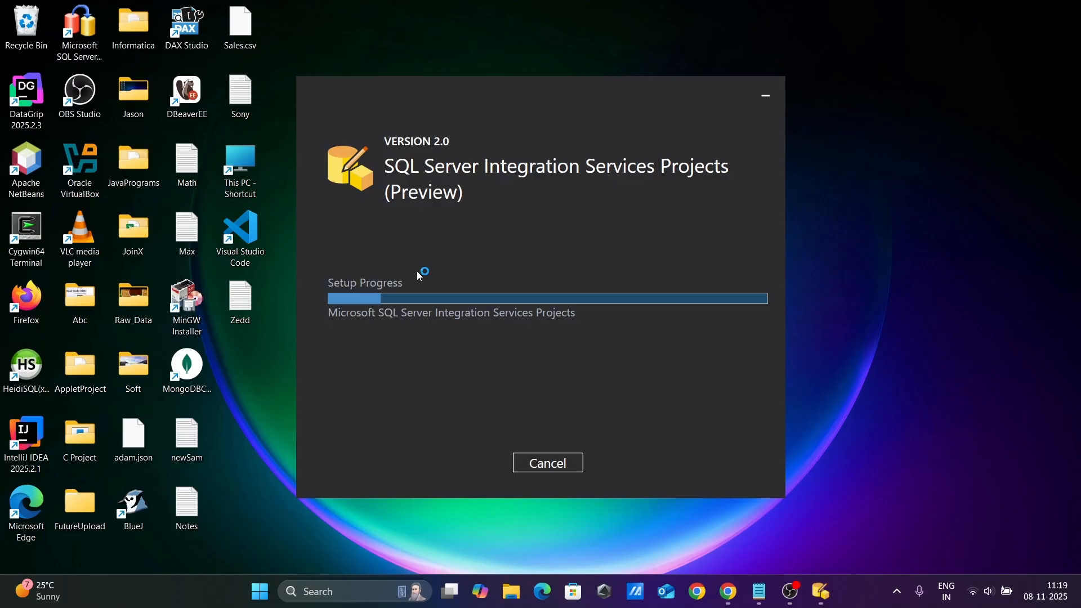
mouse_move(433, 255)
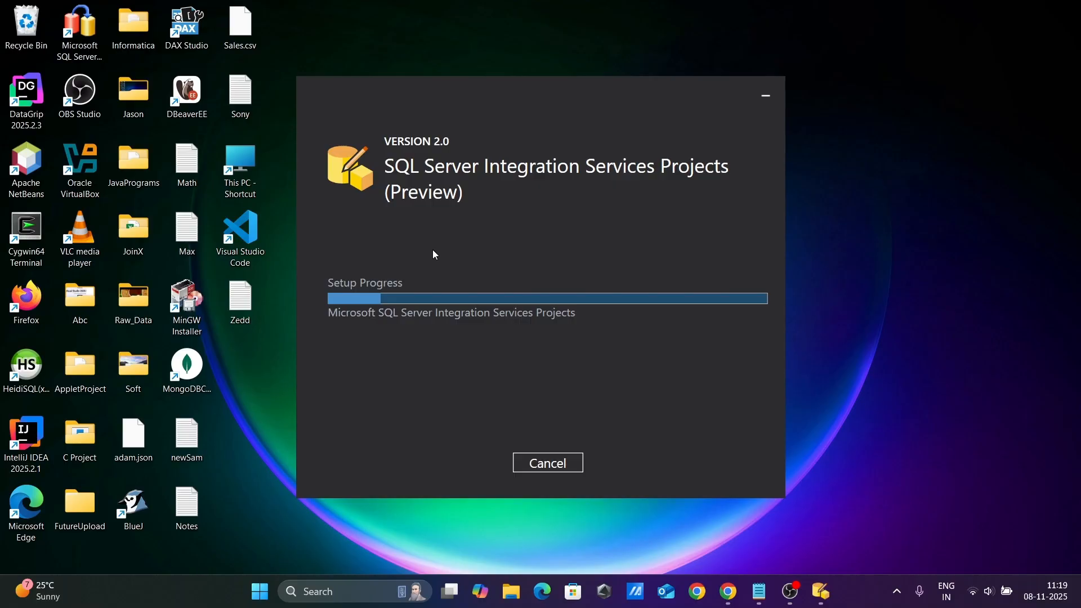
mouse_move(534, 224)
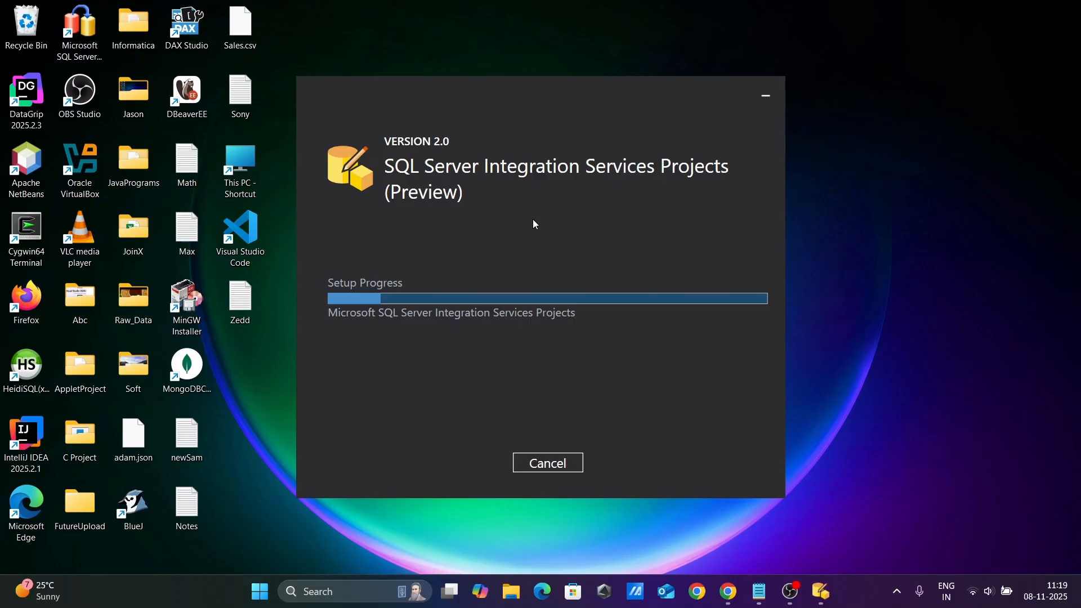
mouse_move(869, 155)
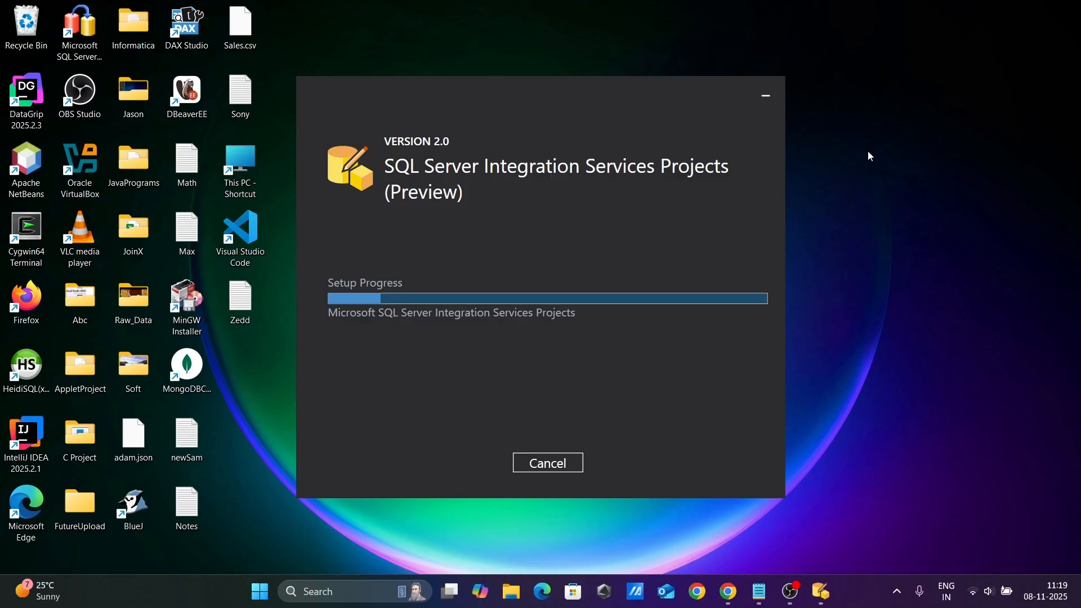
mouse_move(873, 151)
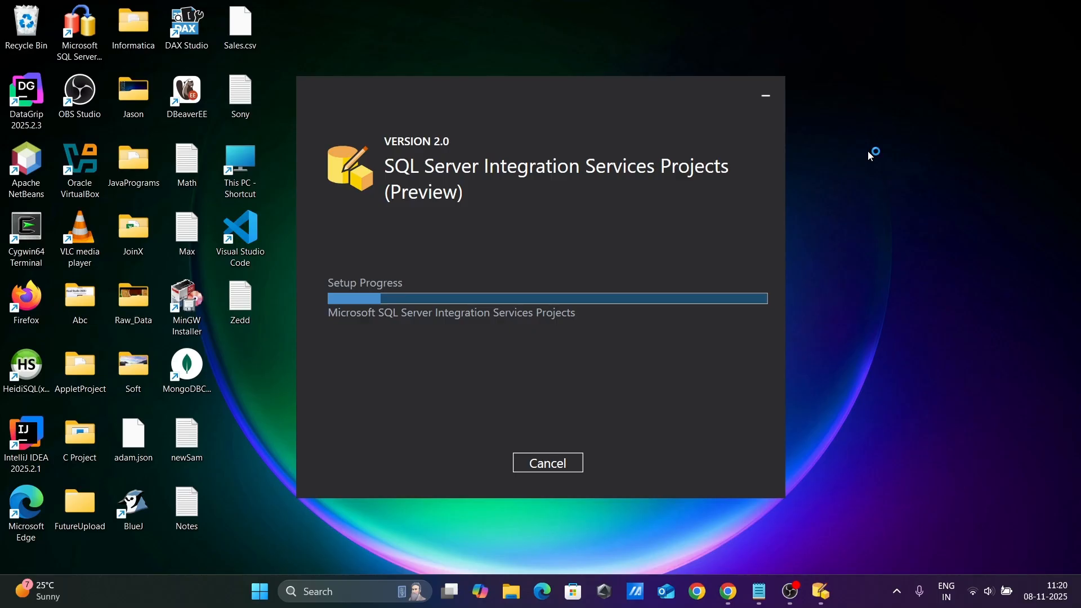
mouse_move(869, 156)
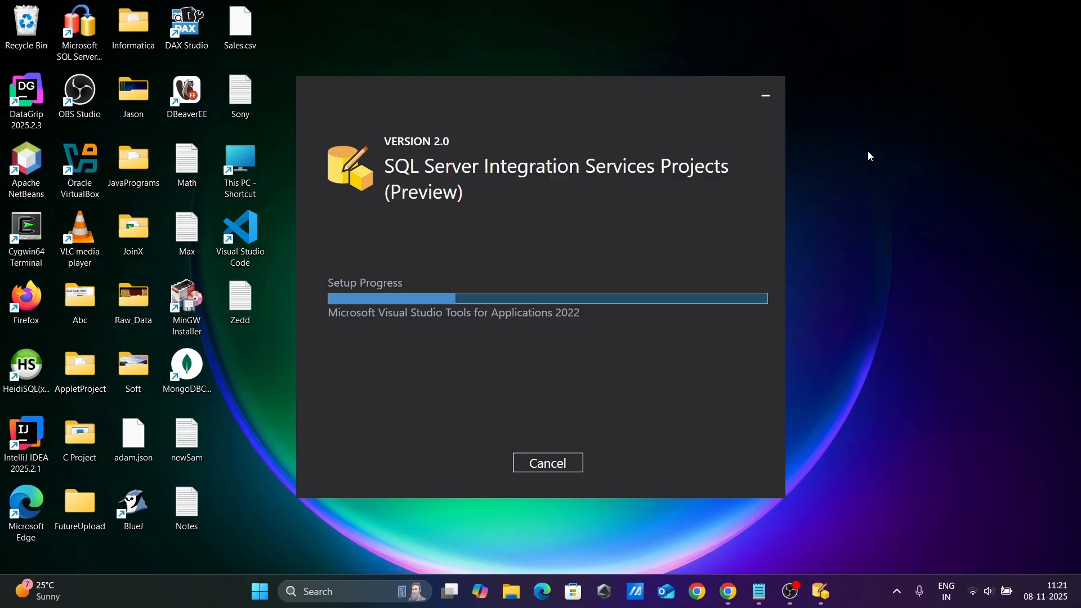
mouse_move(874, 151)
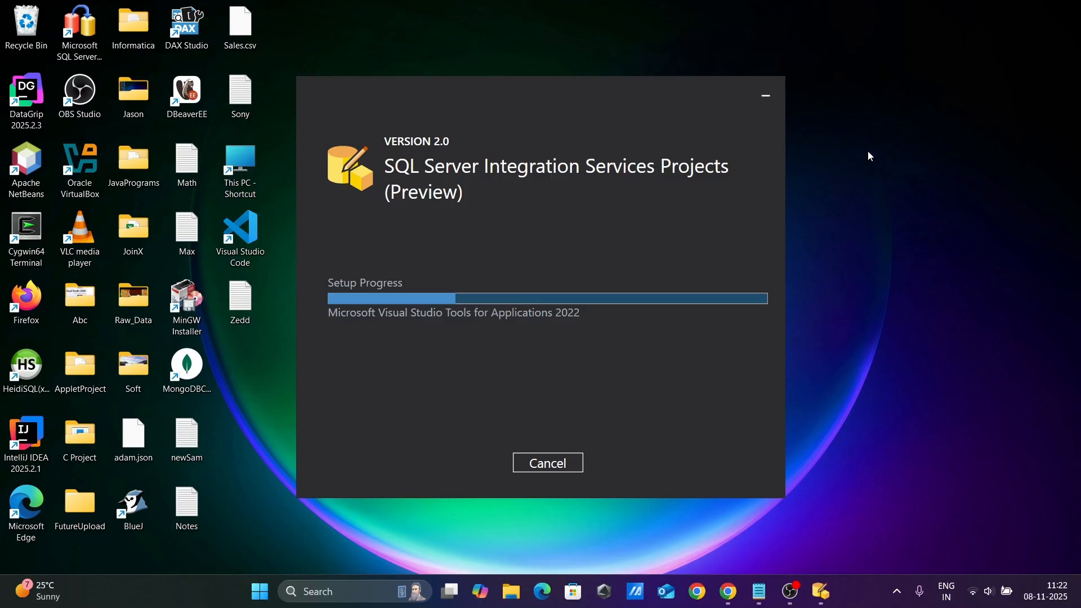
mouse_move(873, 153)
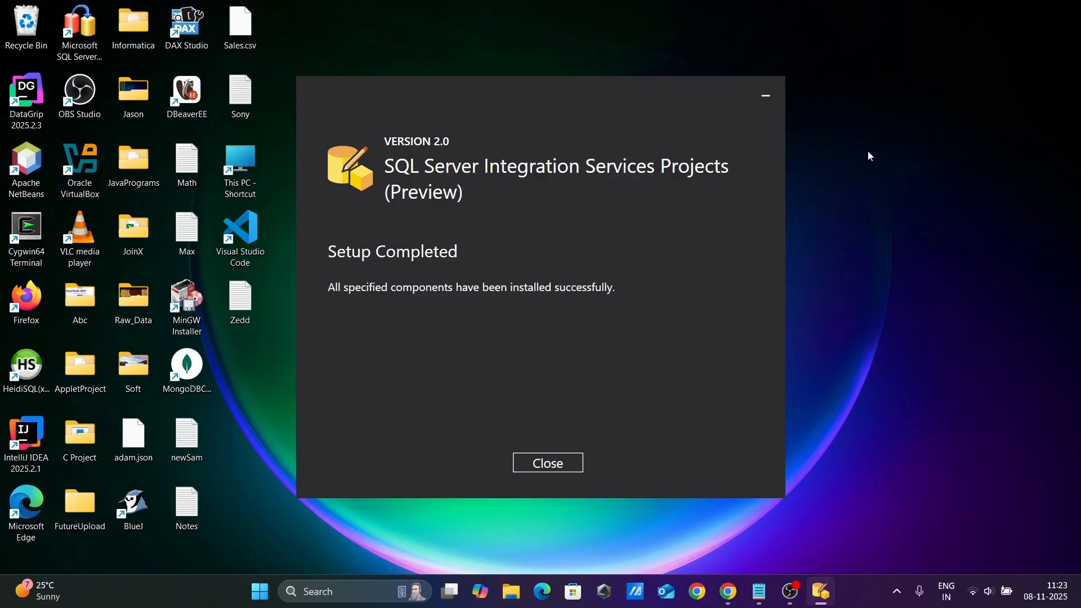
mouse_move(377, 252)
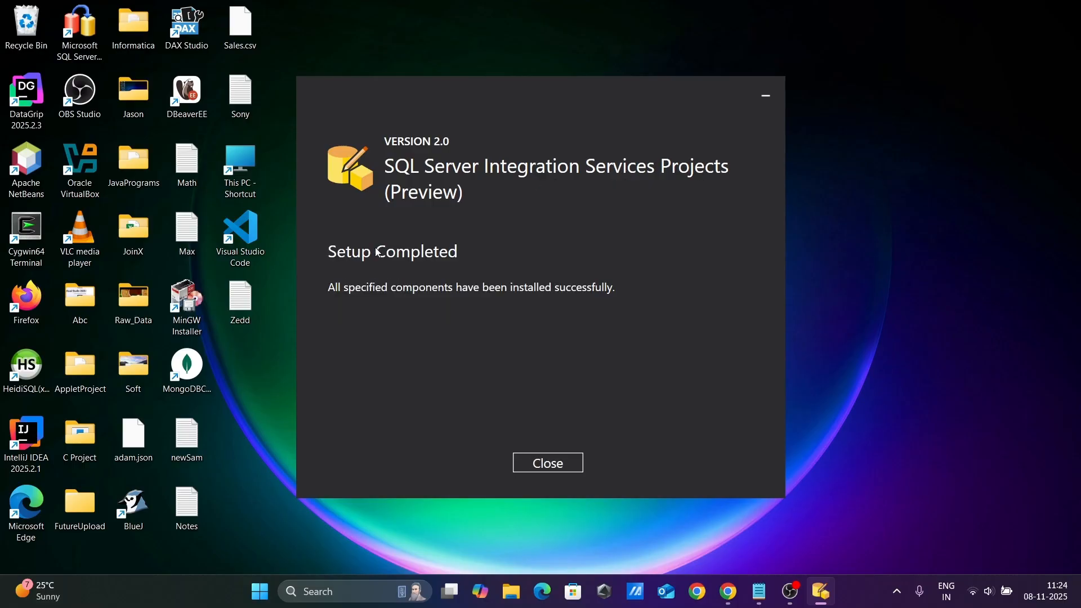
Close the finished installer and launch Visual Studio 2026 from Windows Search.
click(547, 462)
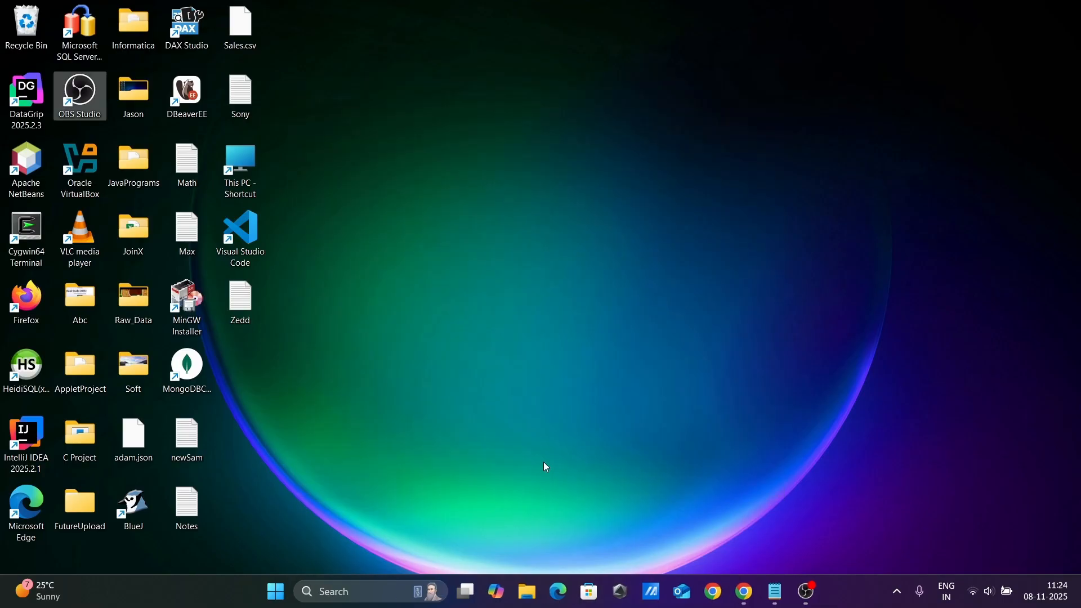
text(vi)
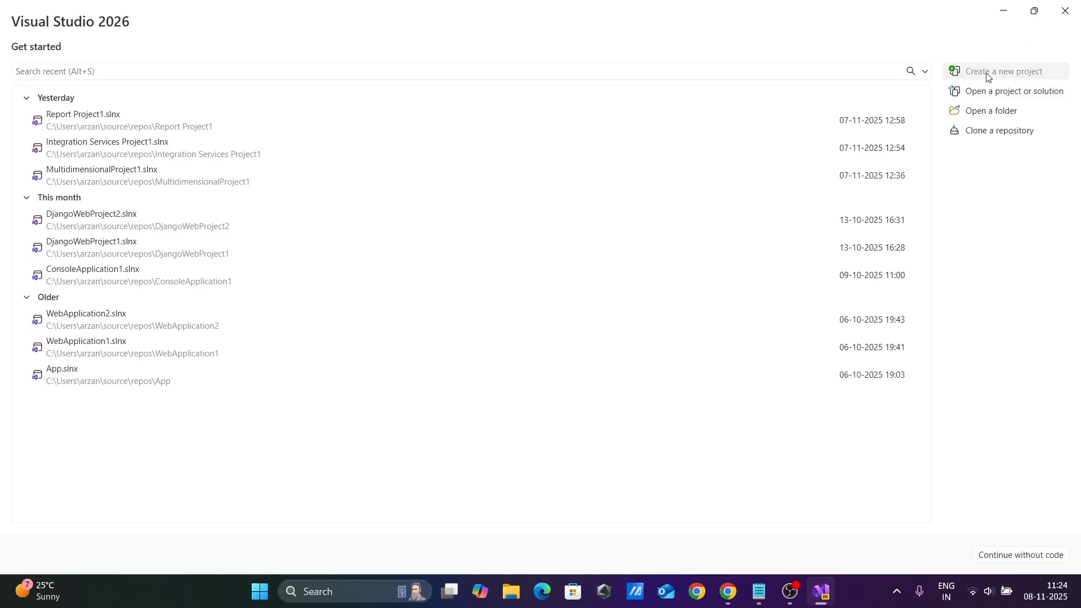
Pick the Integration Services Project template by searching 'inte' and continue to configuration.
click(1002, 71)
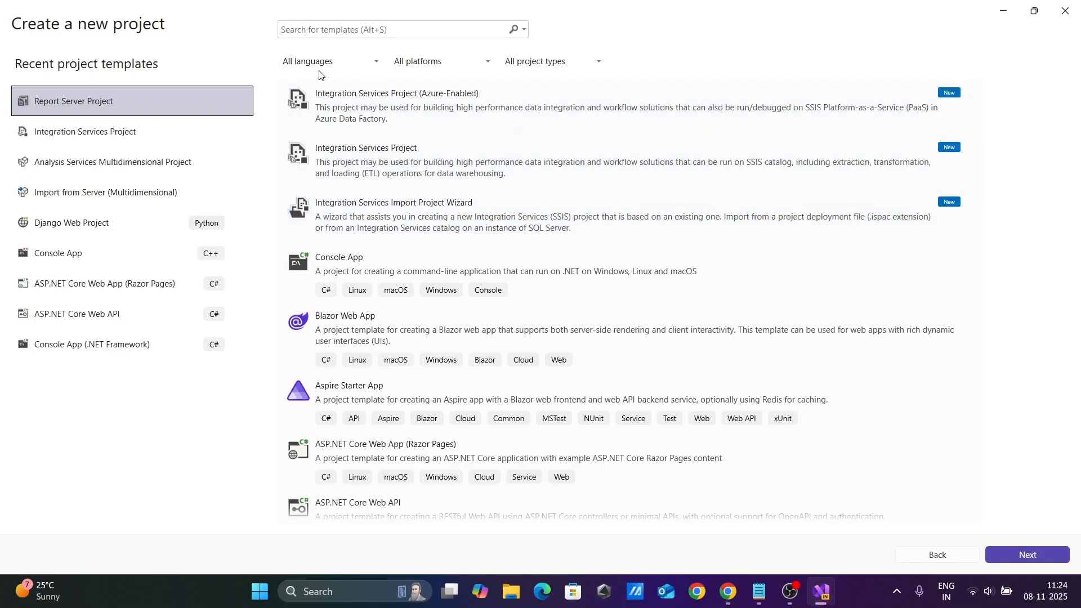
click(483, 107)
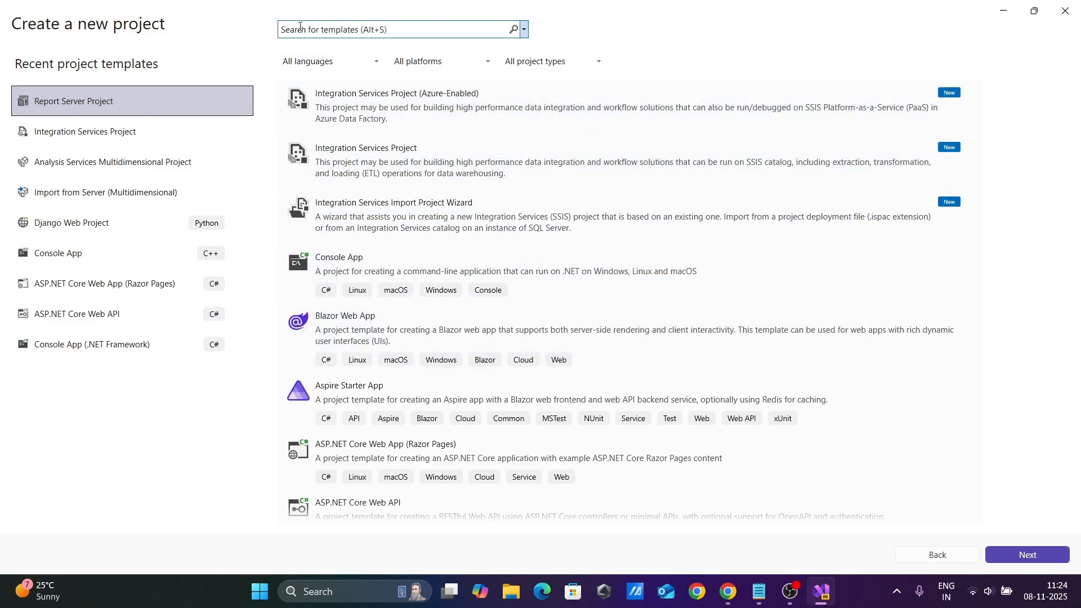
text(integration services)
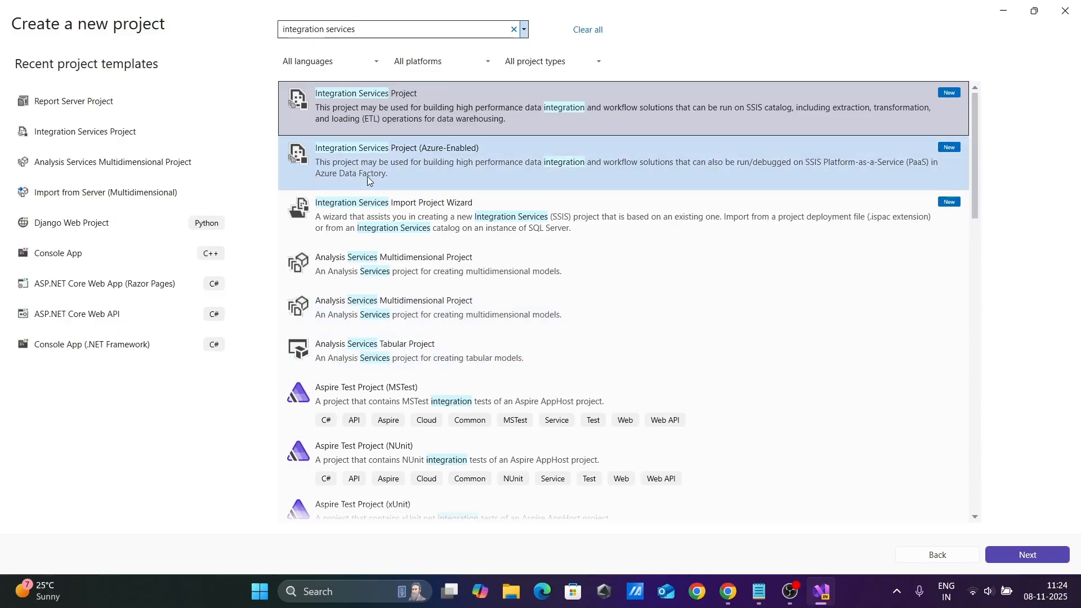
mouse_move(371, 157)
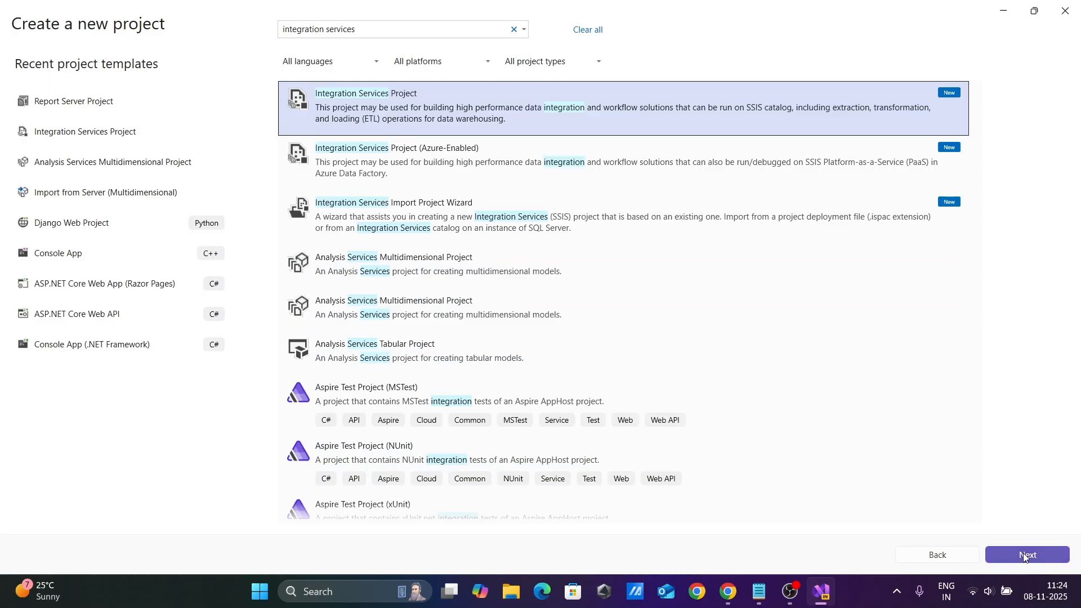
click(1025, 554)
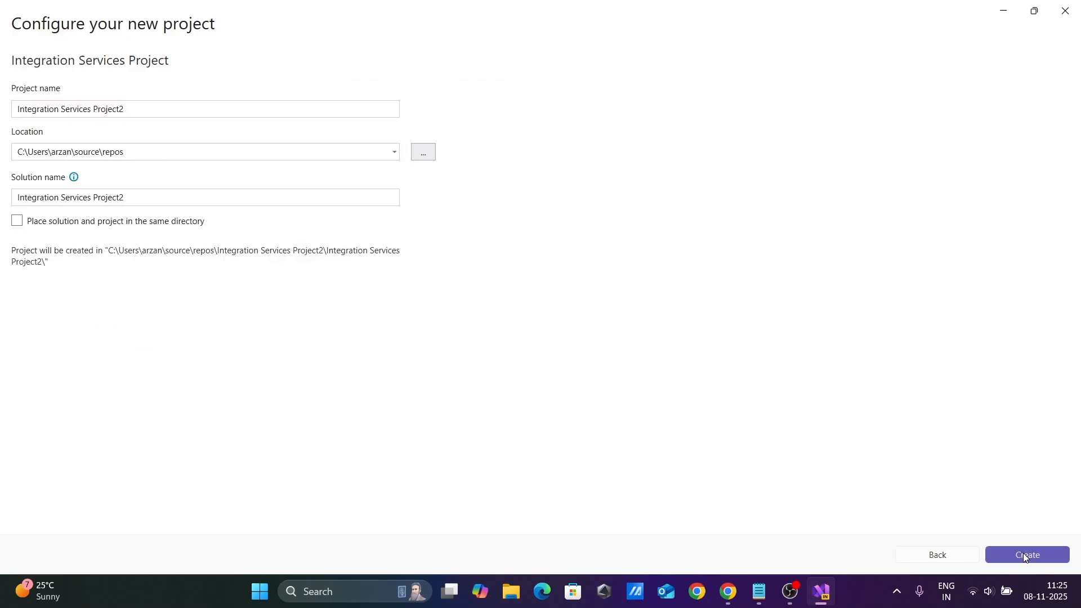
Create the project, dismiss Getting Started, and drop a Data Flow Task on Package.dtsx.
click(1025, 554)
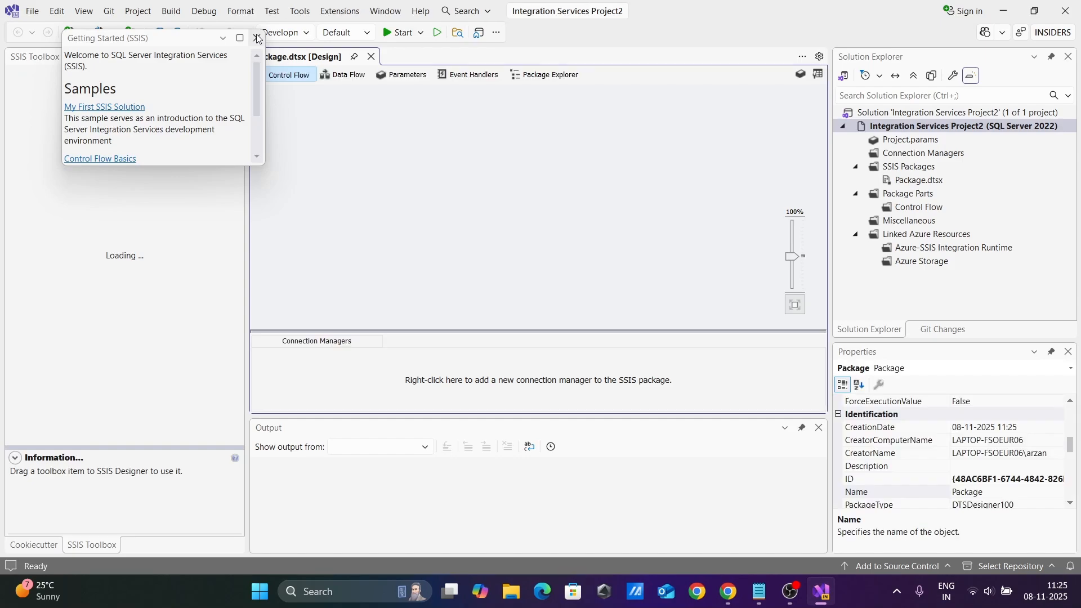
click(256, 38)
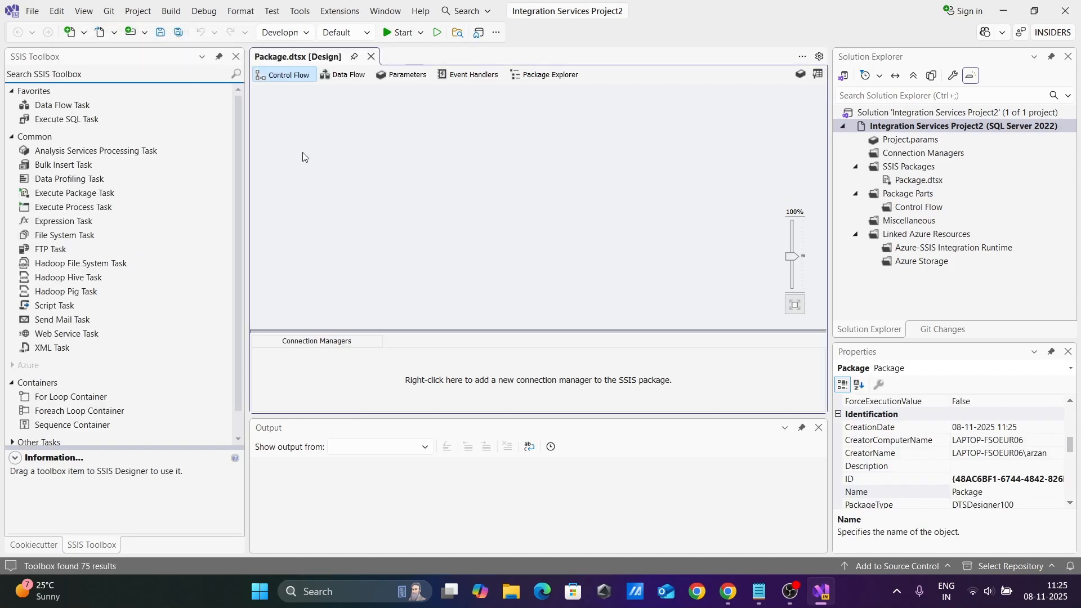
mouse_move(750, 198)
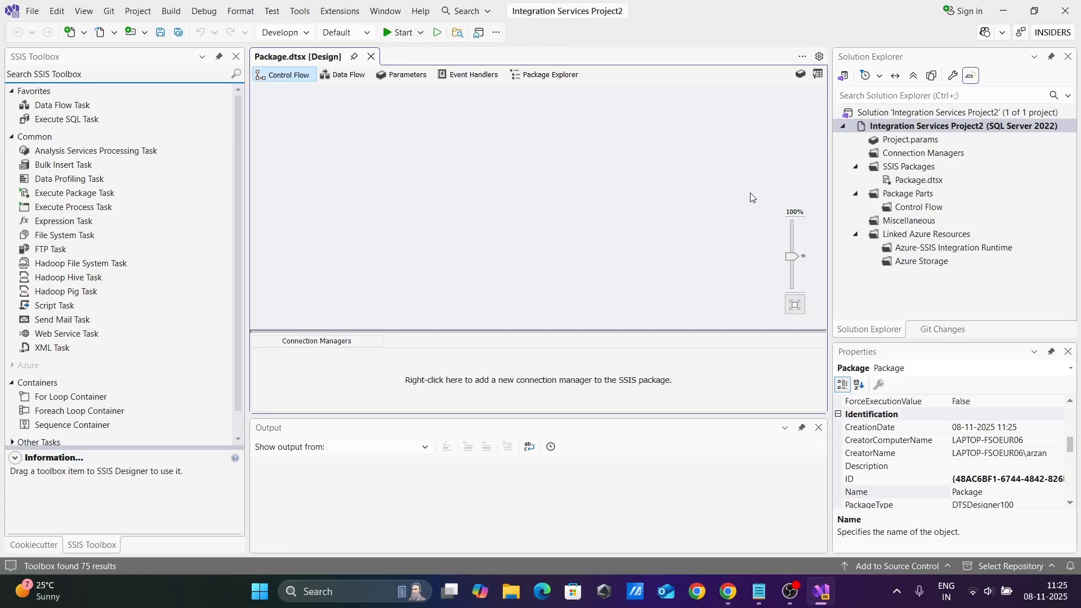
mouse_move(55, 110)
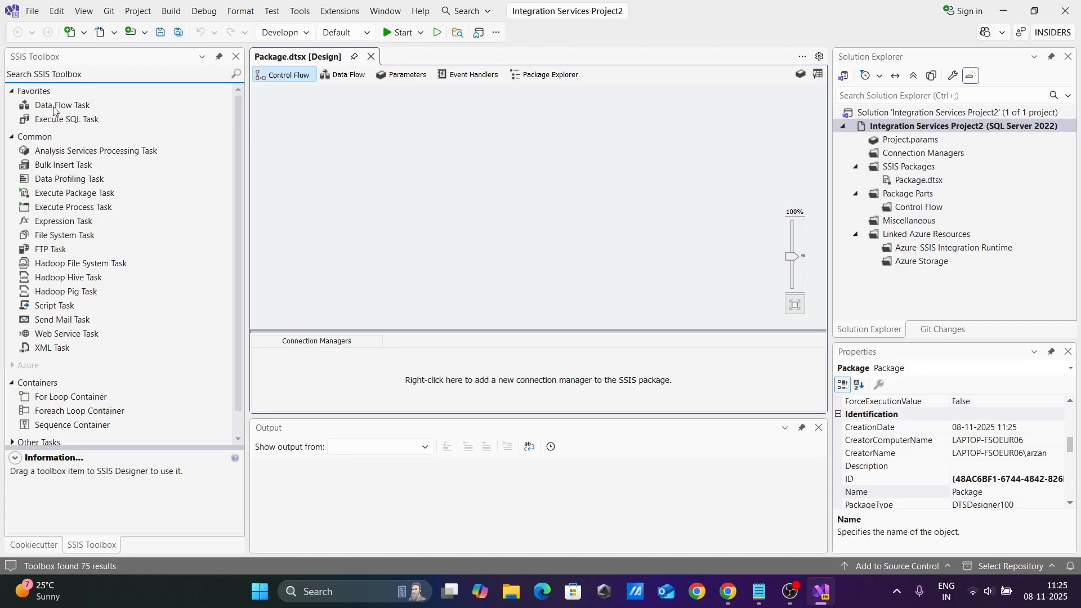
click(61, 105)
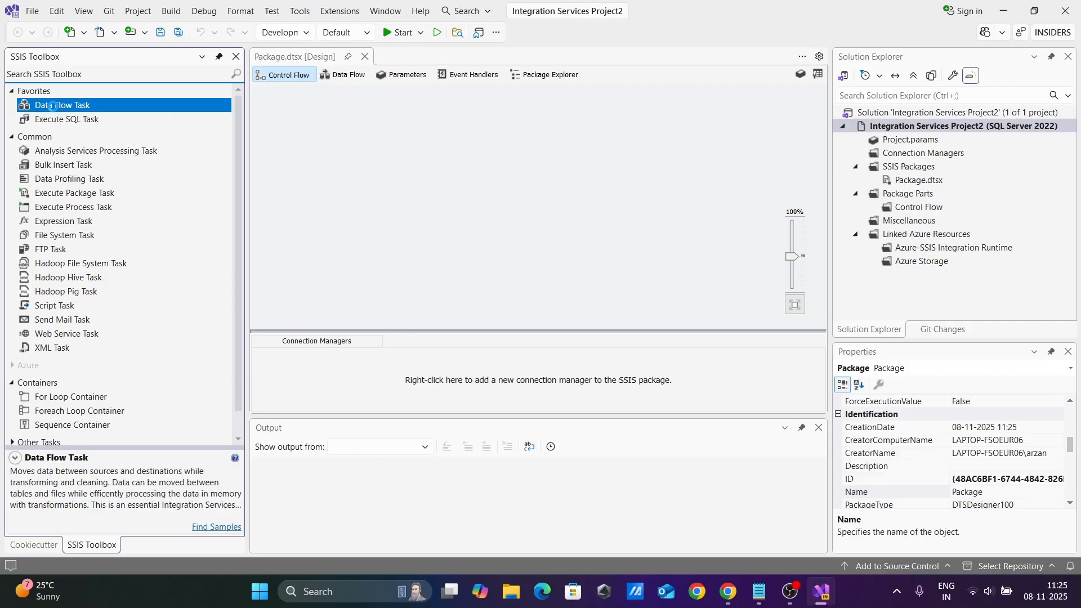
drag(61, 104, 314, 105)
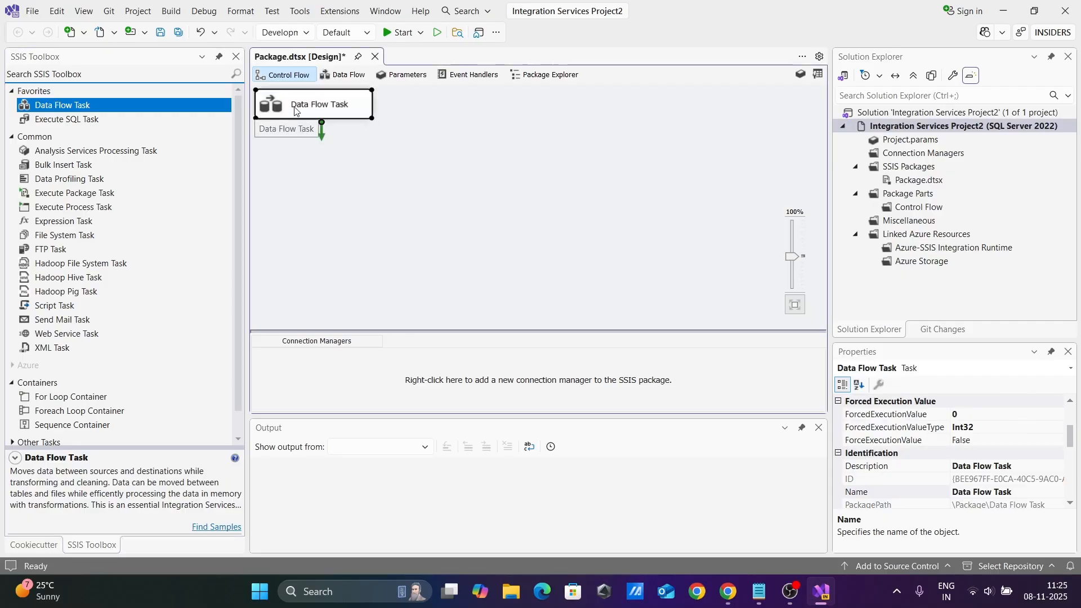
Place an Excel Source and a separate Flat File Source on the Data Flow canvas.
click(348, 74)
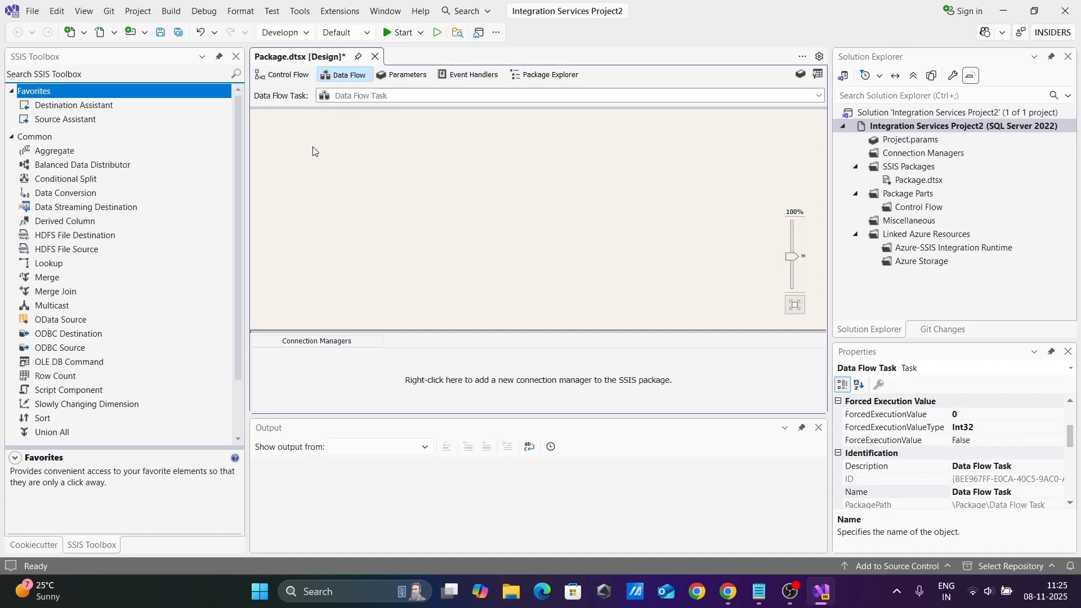
mouse_move(66, 289)
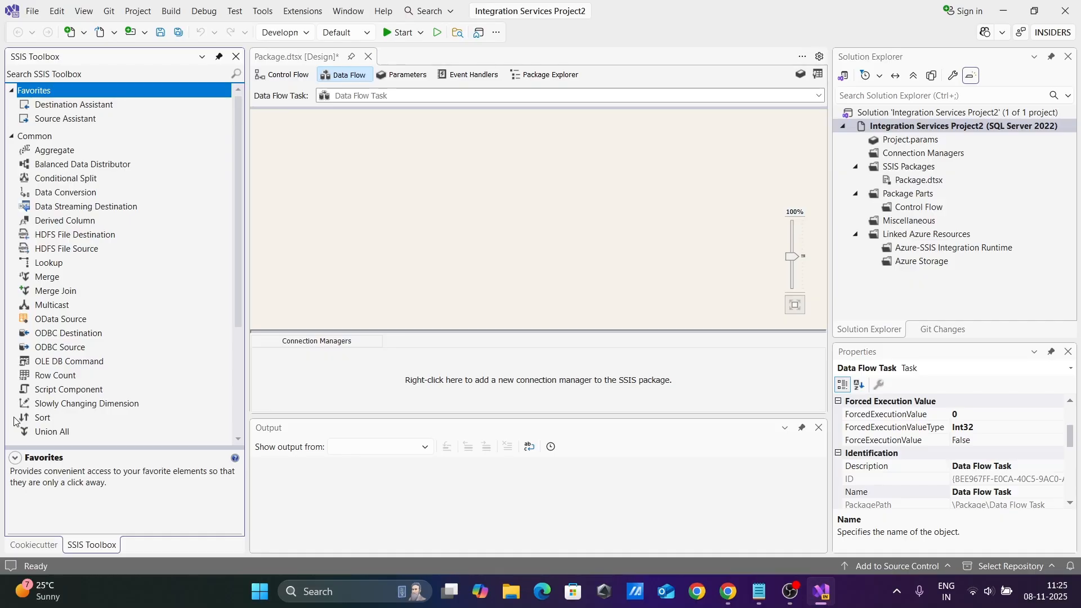
mouse_move(215, 287)
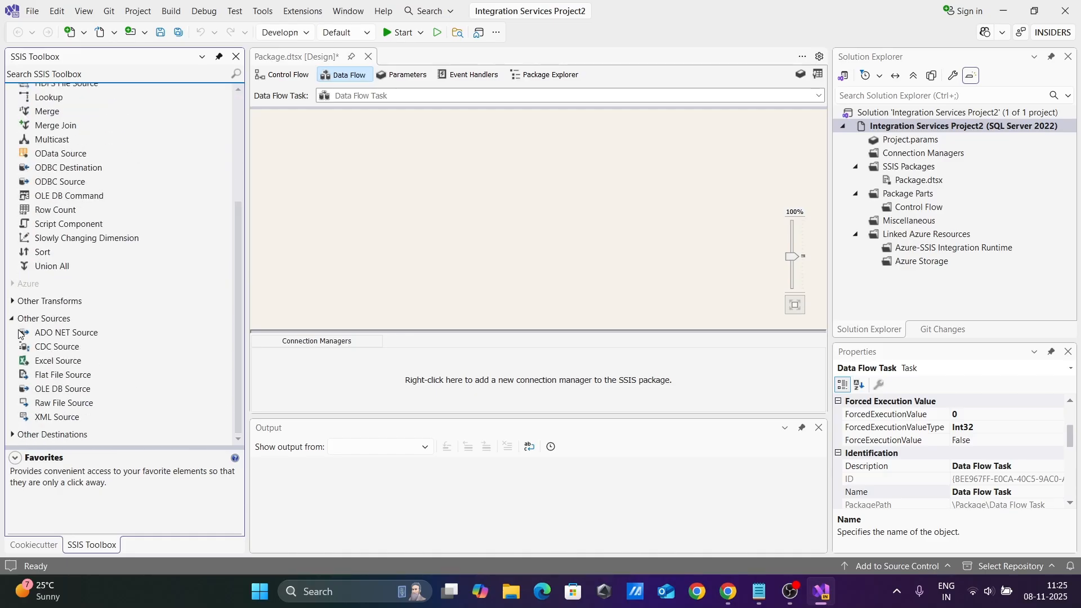
mouse_move(46, 394)
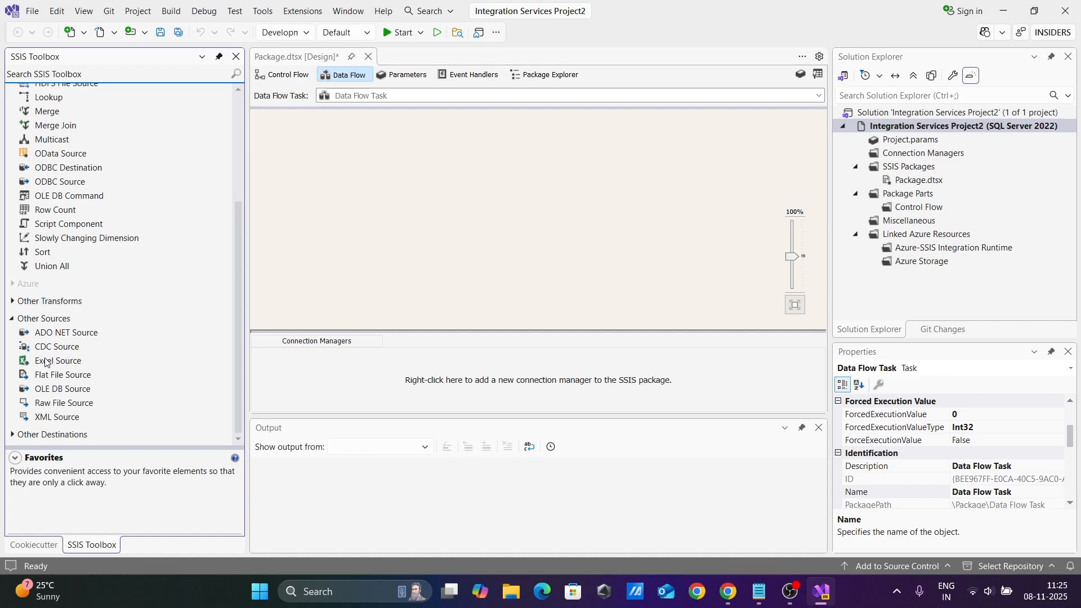
click(58, 360)
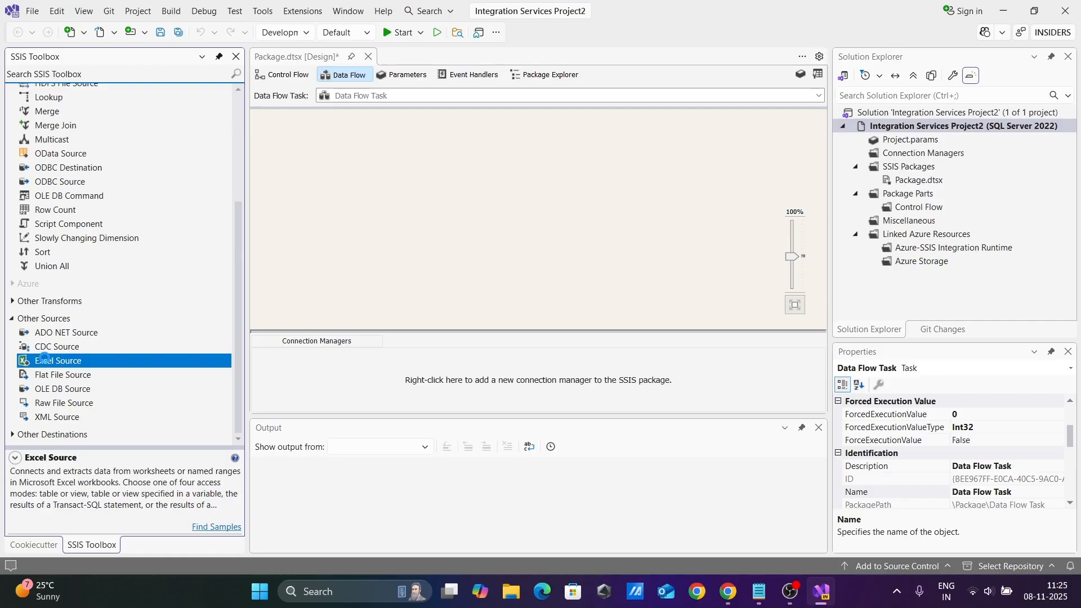
drag(58, 360, 310, 128)
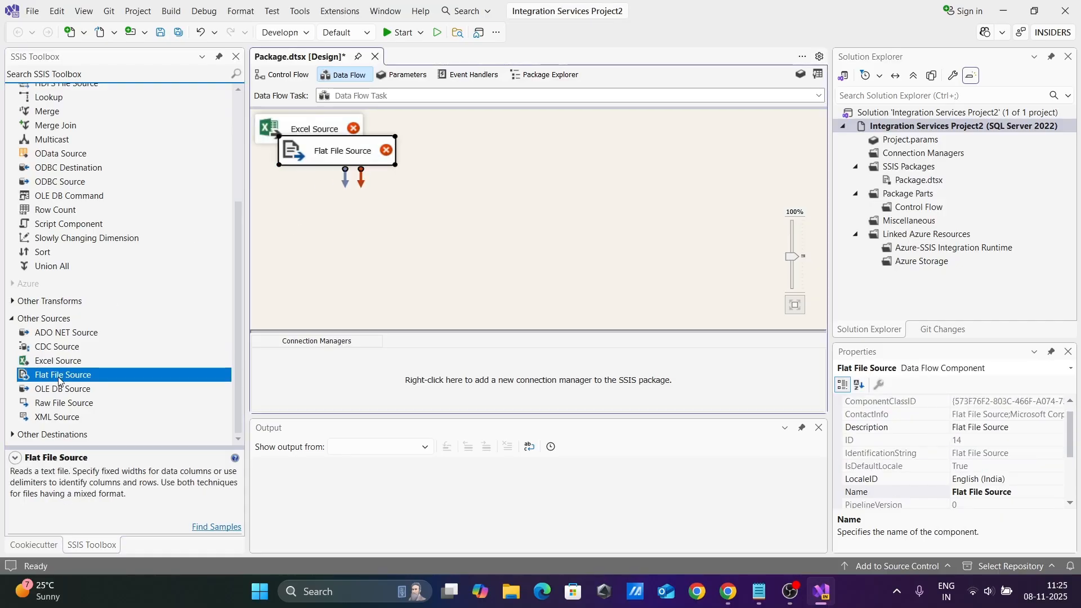
drag(335, 151, 491, 159)
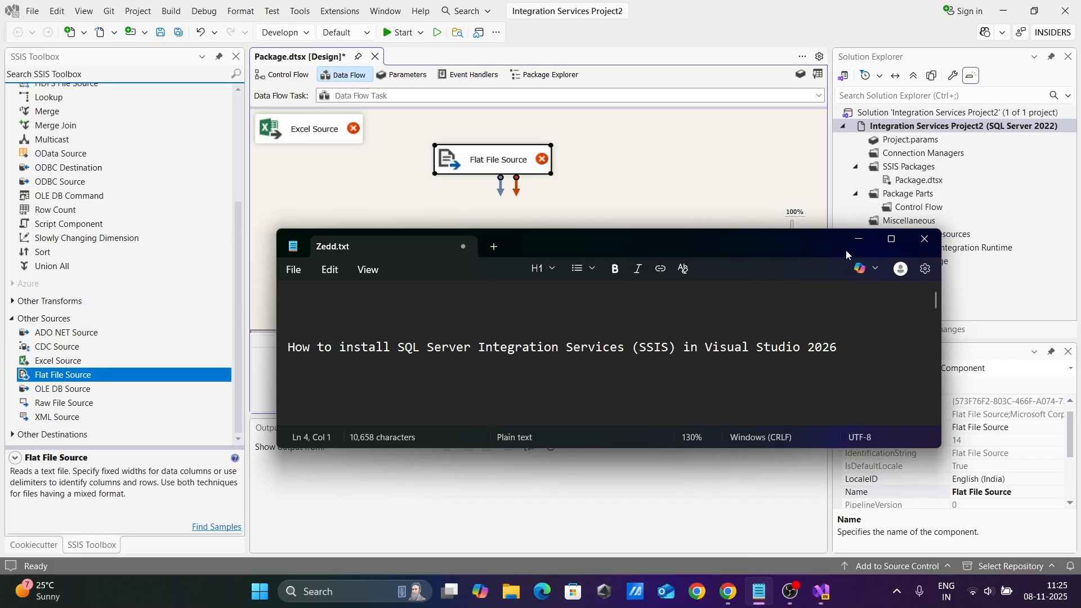
mouse_move(857, 239)
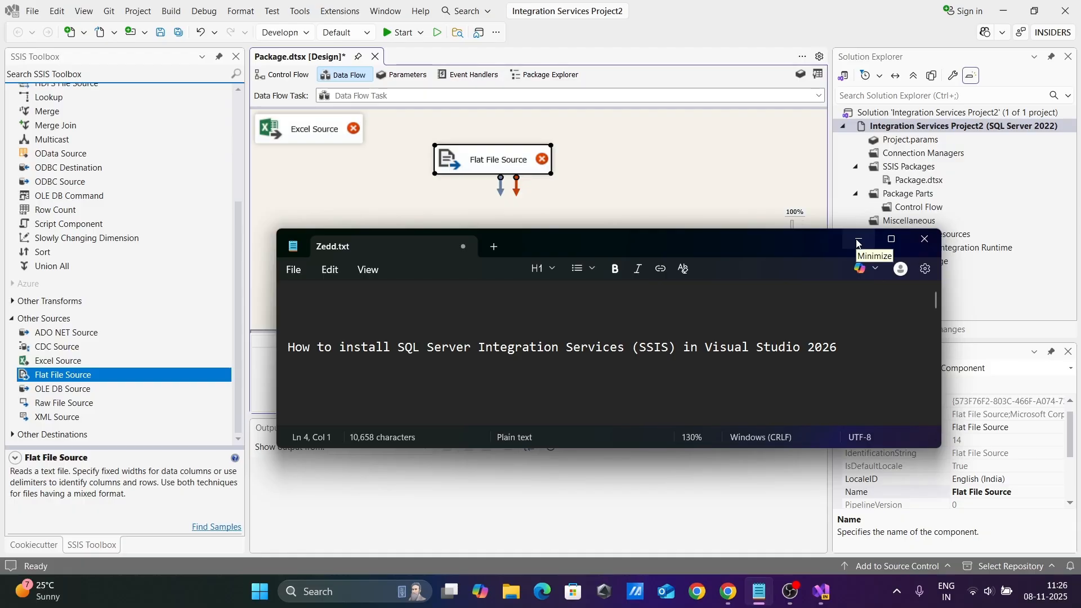
mouse_move(857, 241)
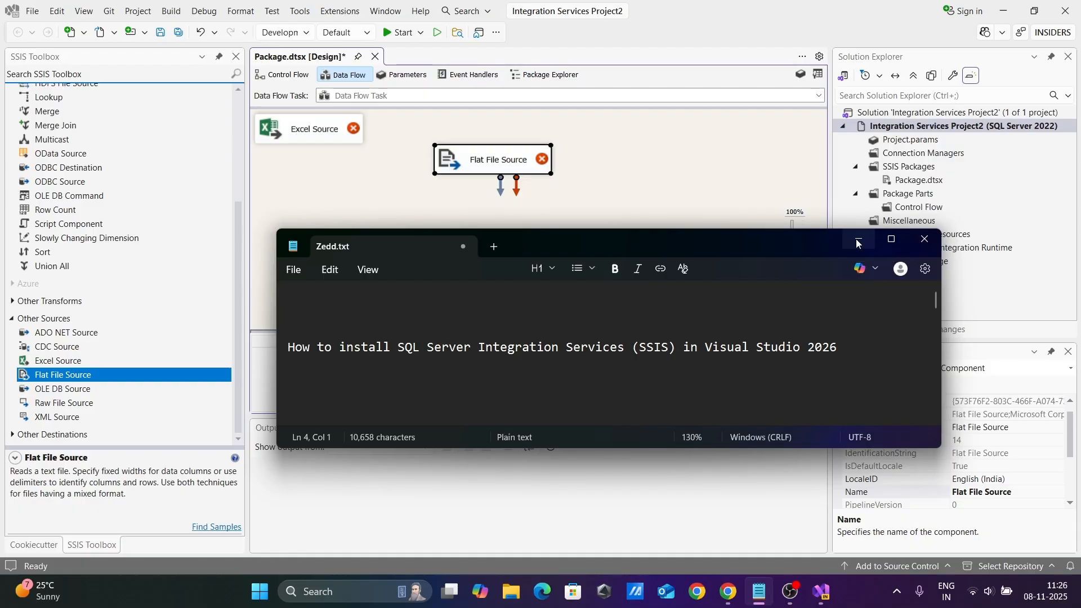